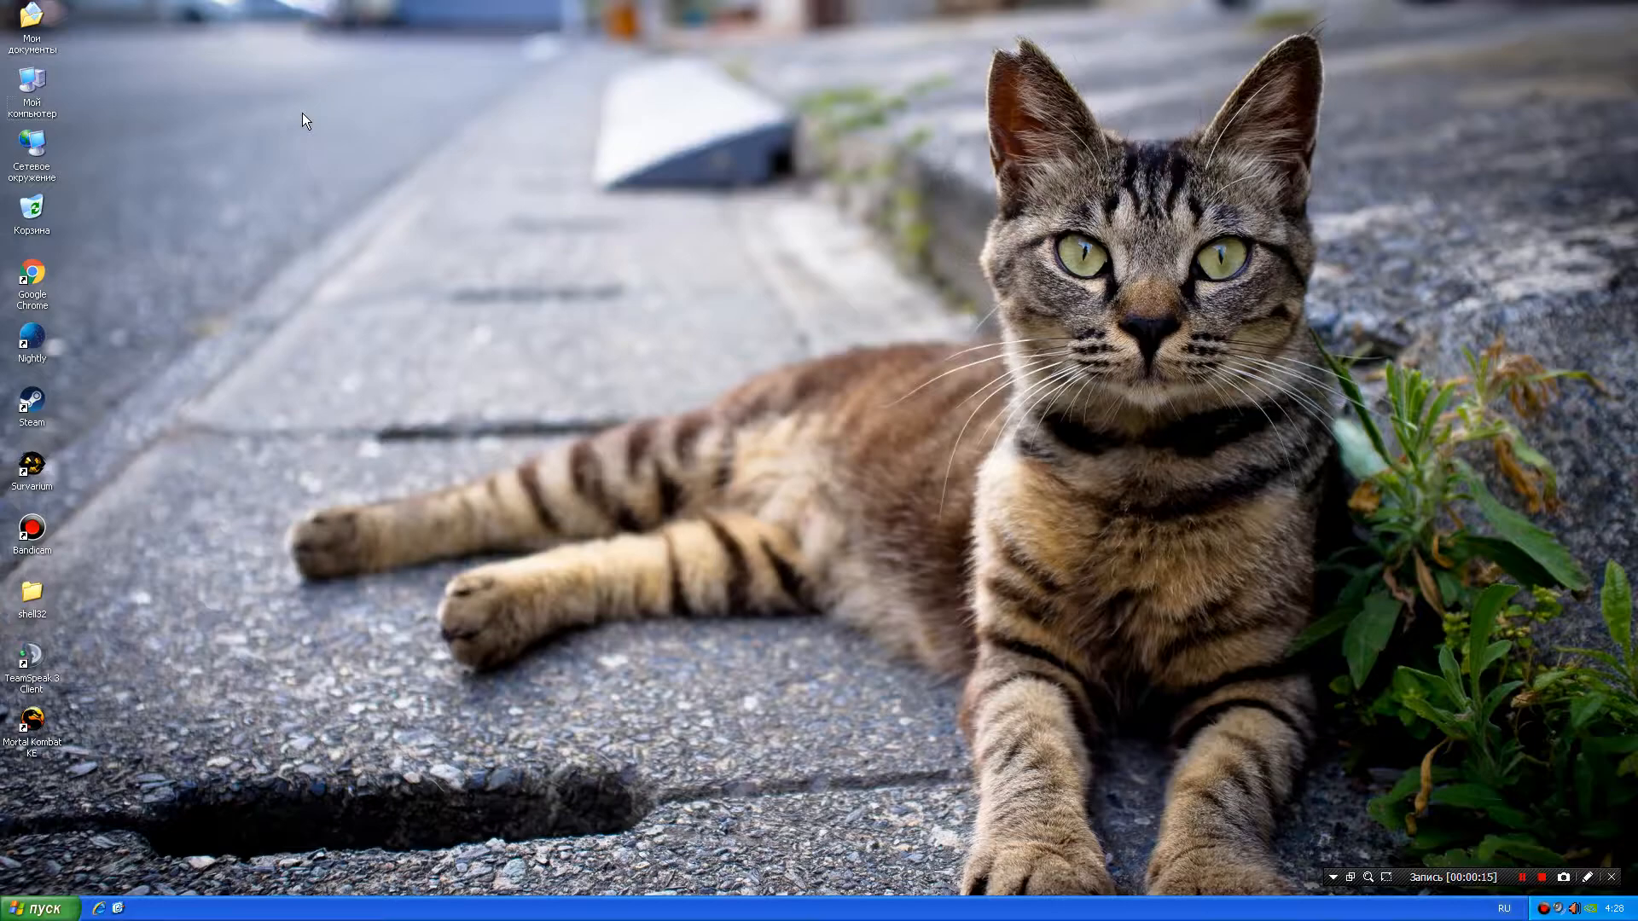
mouse_move(123, 270)
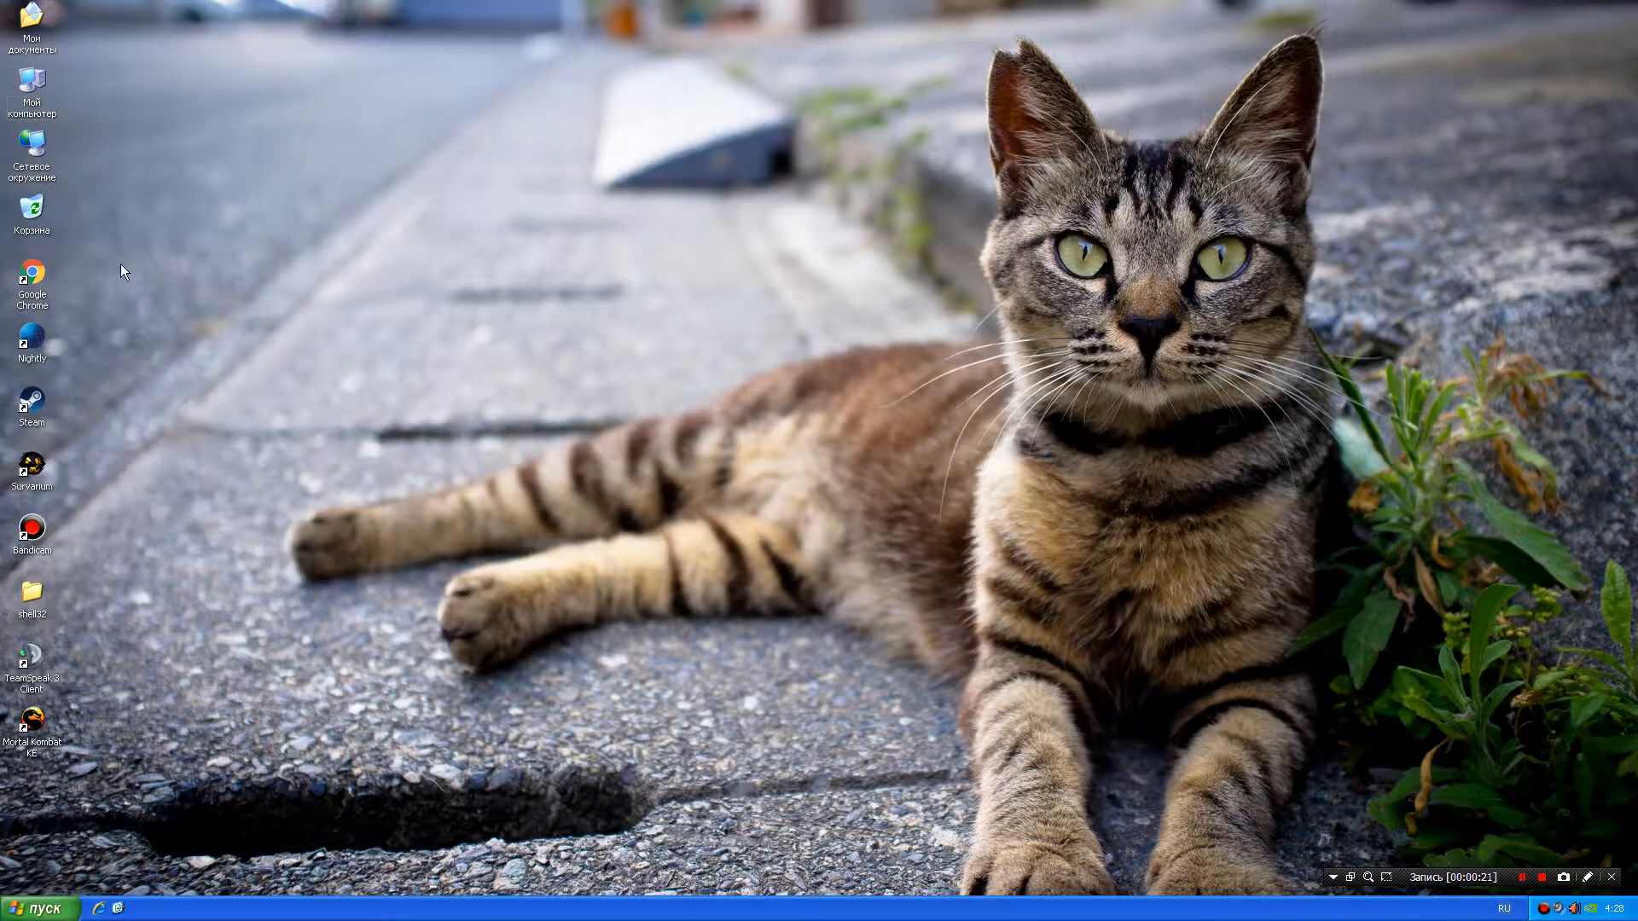
Launch Google Chrome from the desktop and start entering "about" in the address bar.
double_click(29, 280)
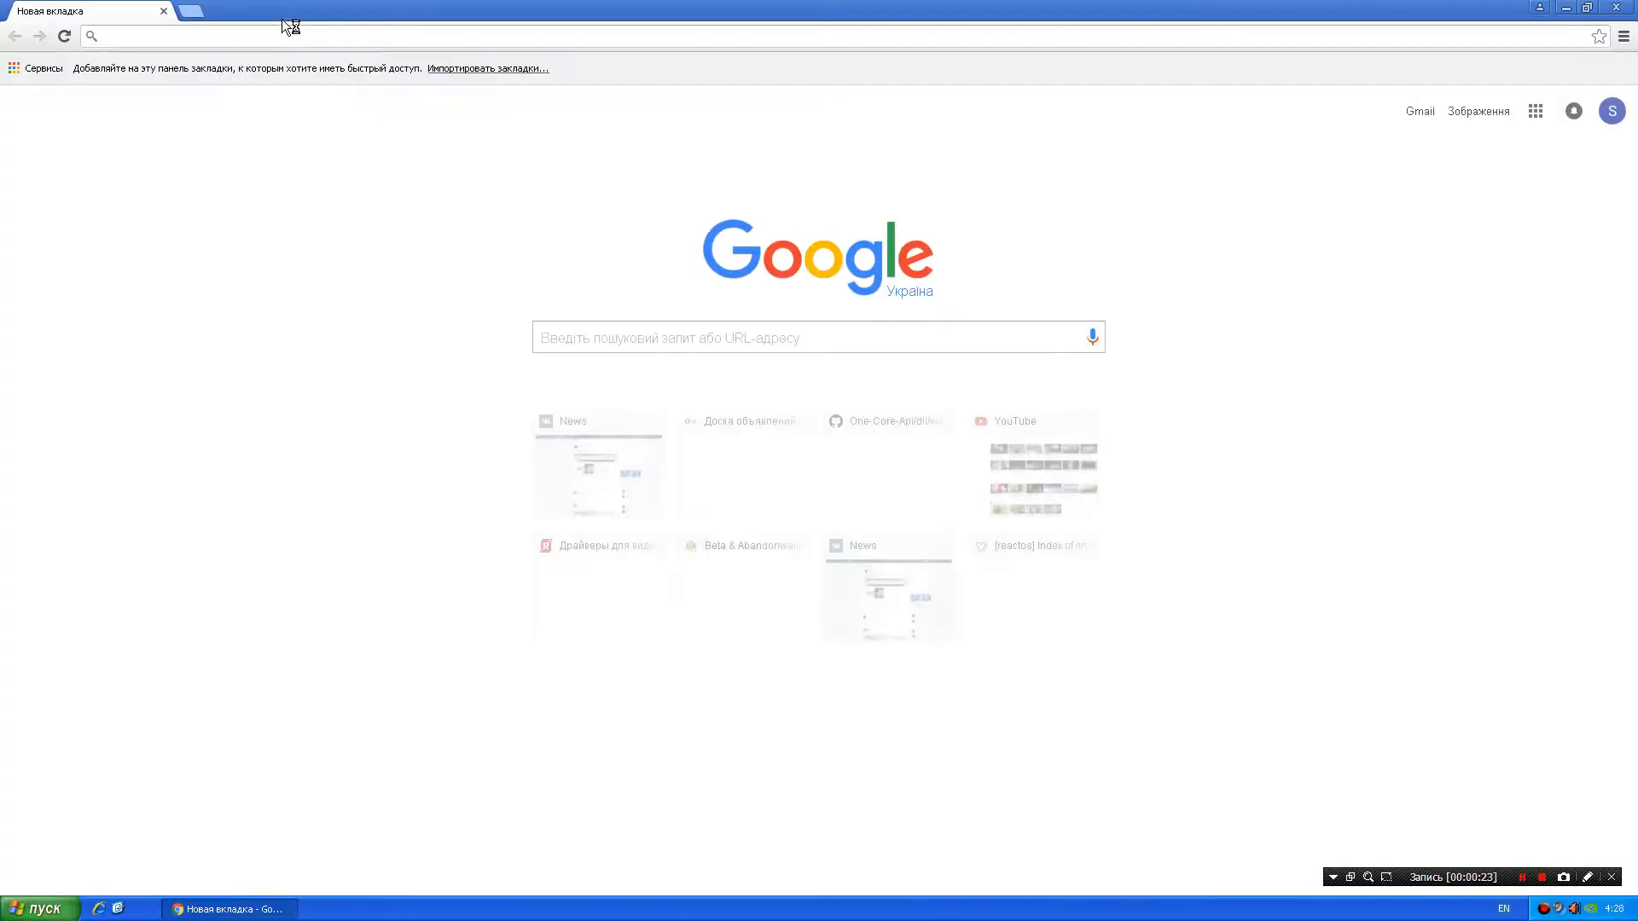
text(abo)
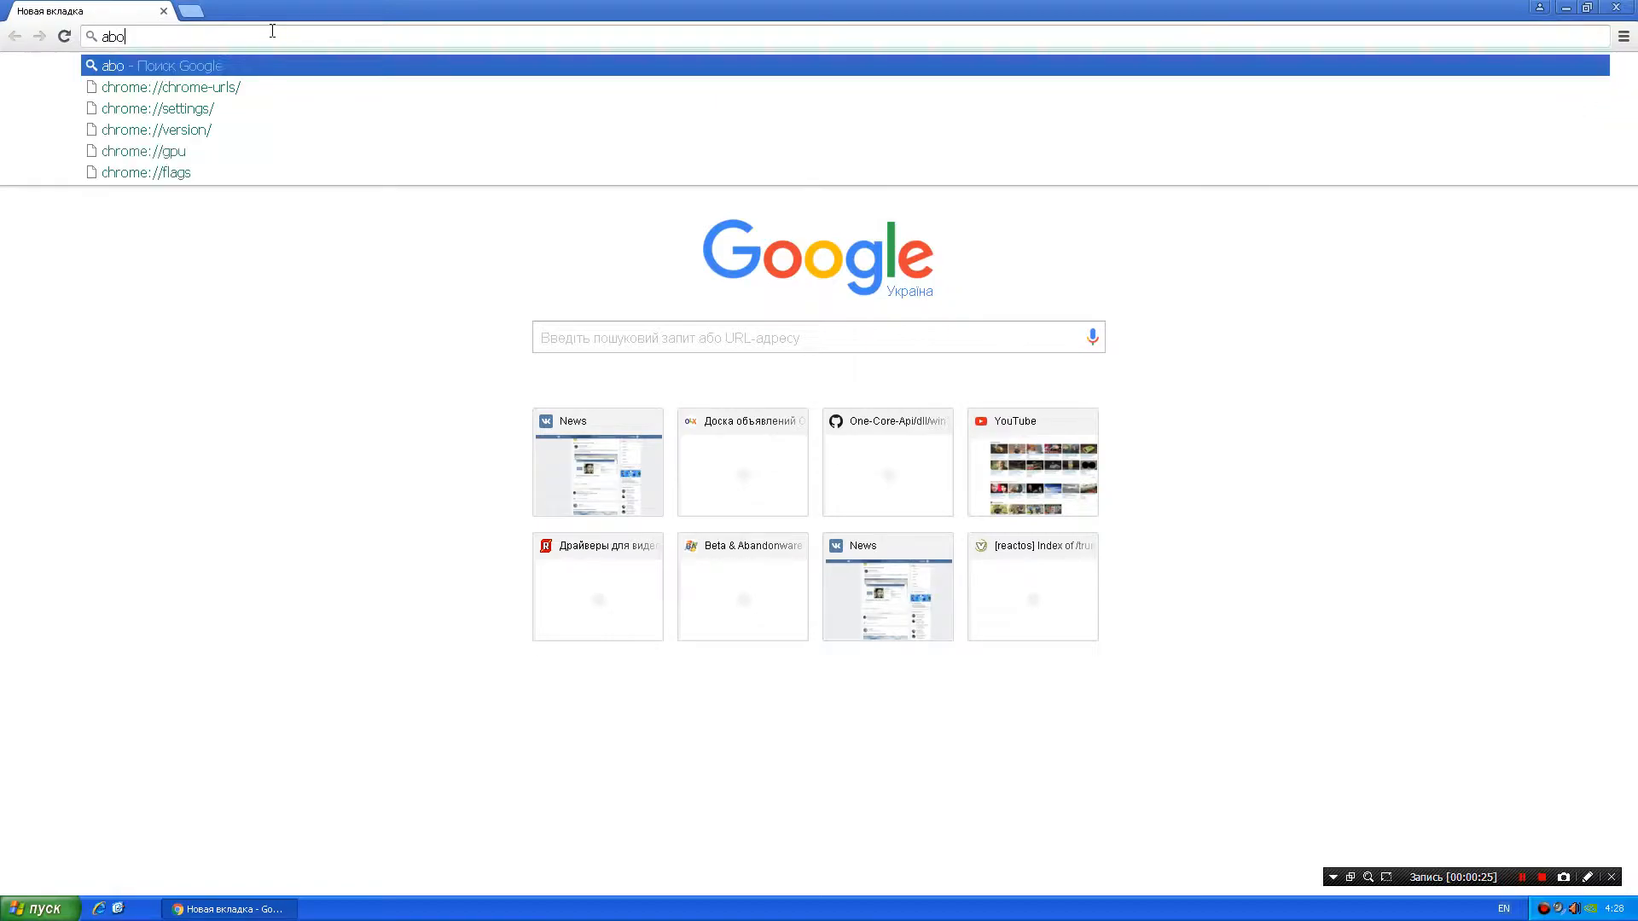
text(ut)
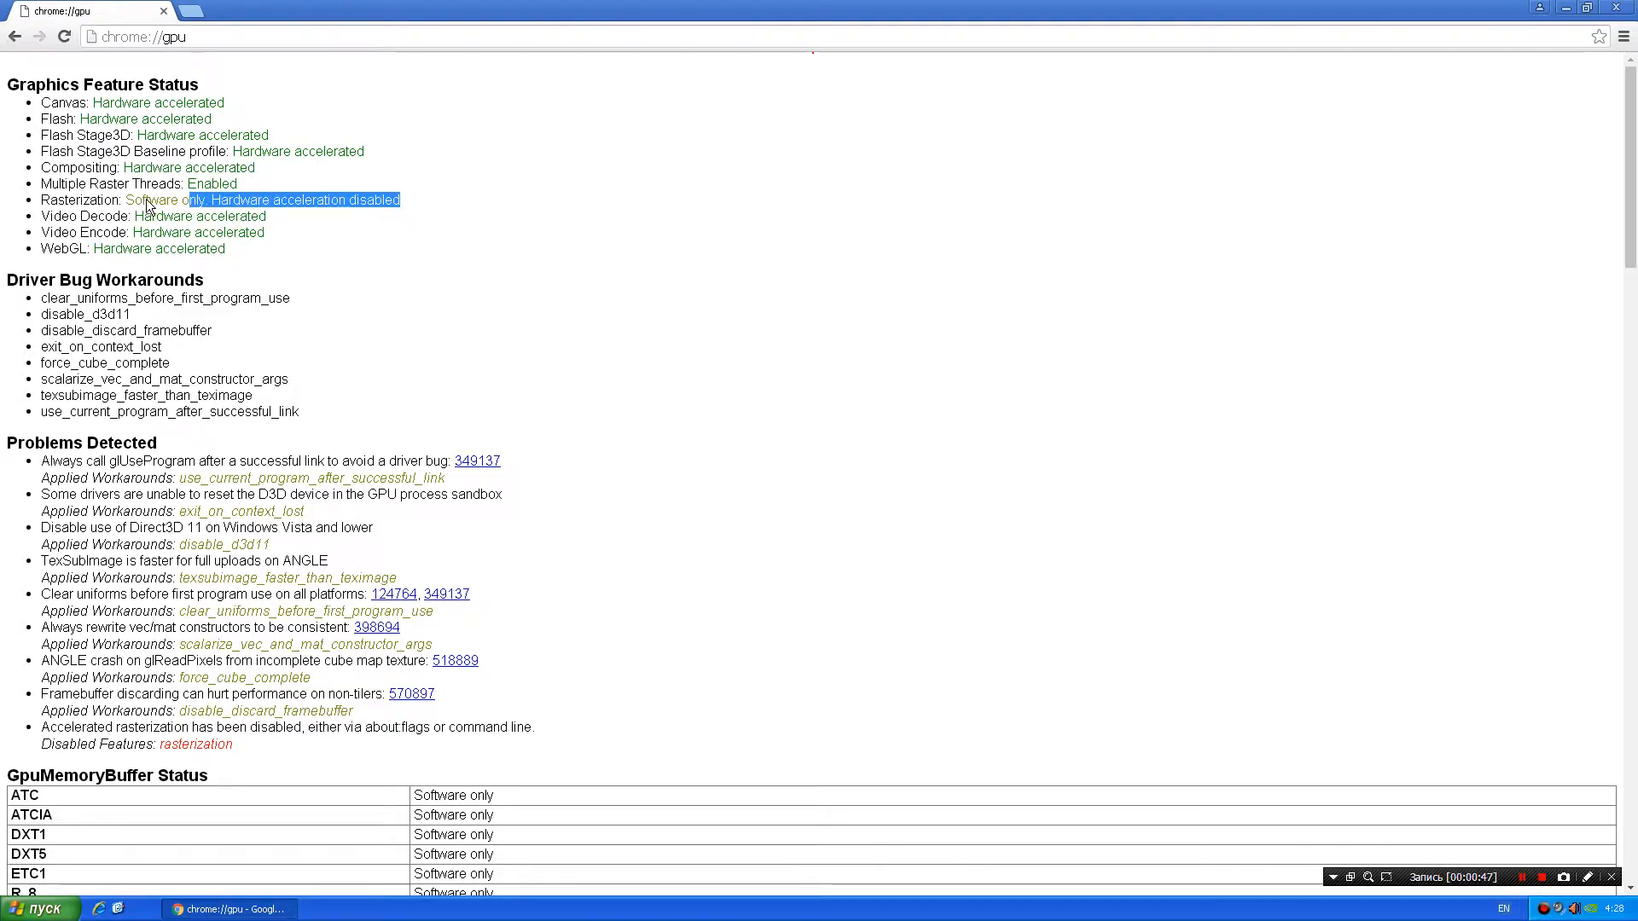
Review chrome://gpu's feature status, version and driver details, then return to the address bar.
scroll(down, 3)
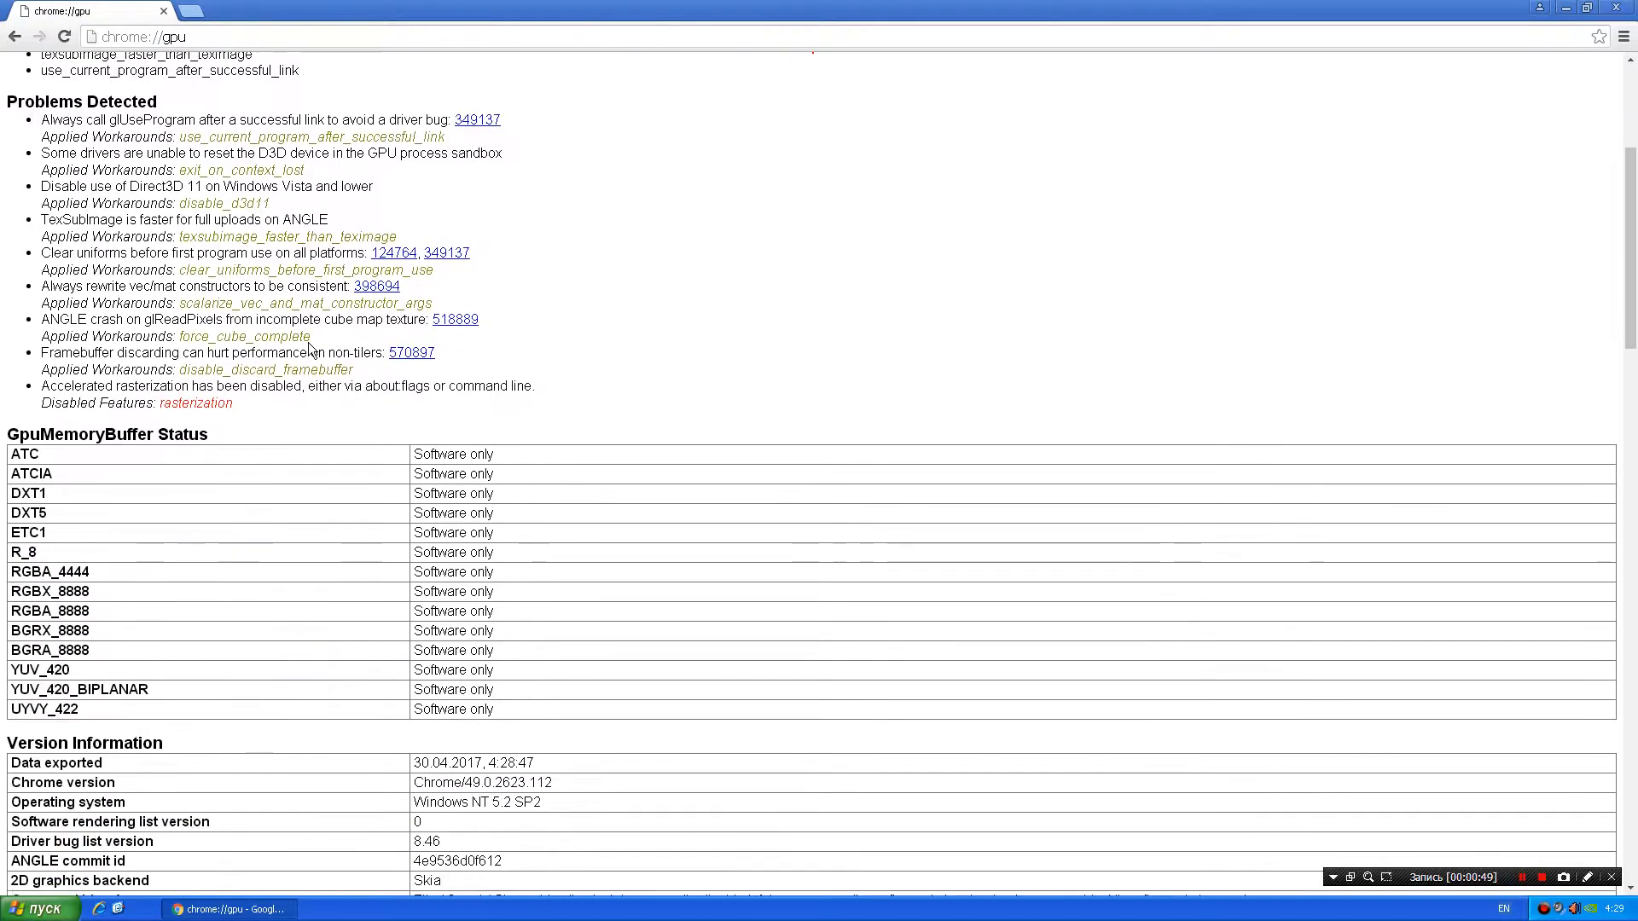
scroll(down, 3)
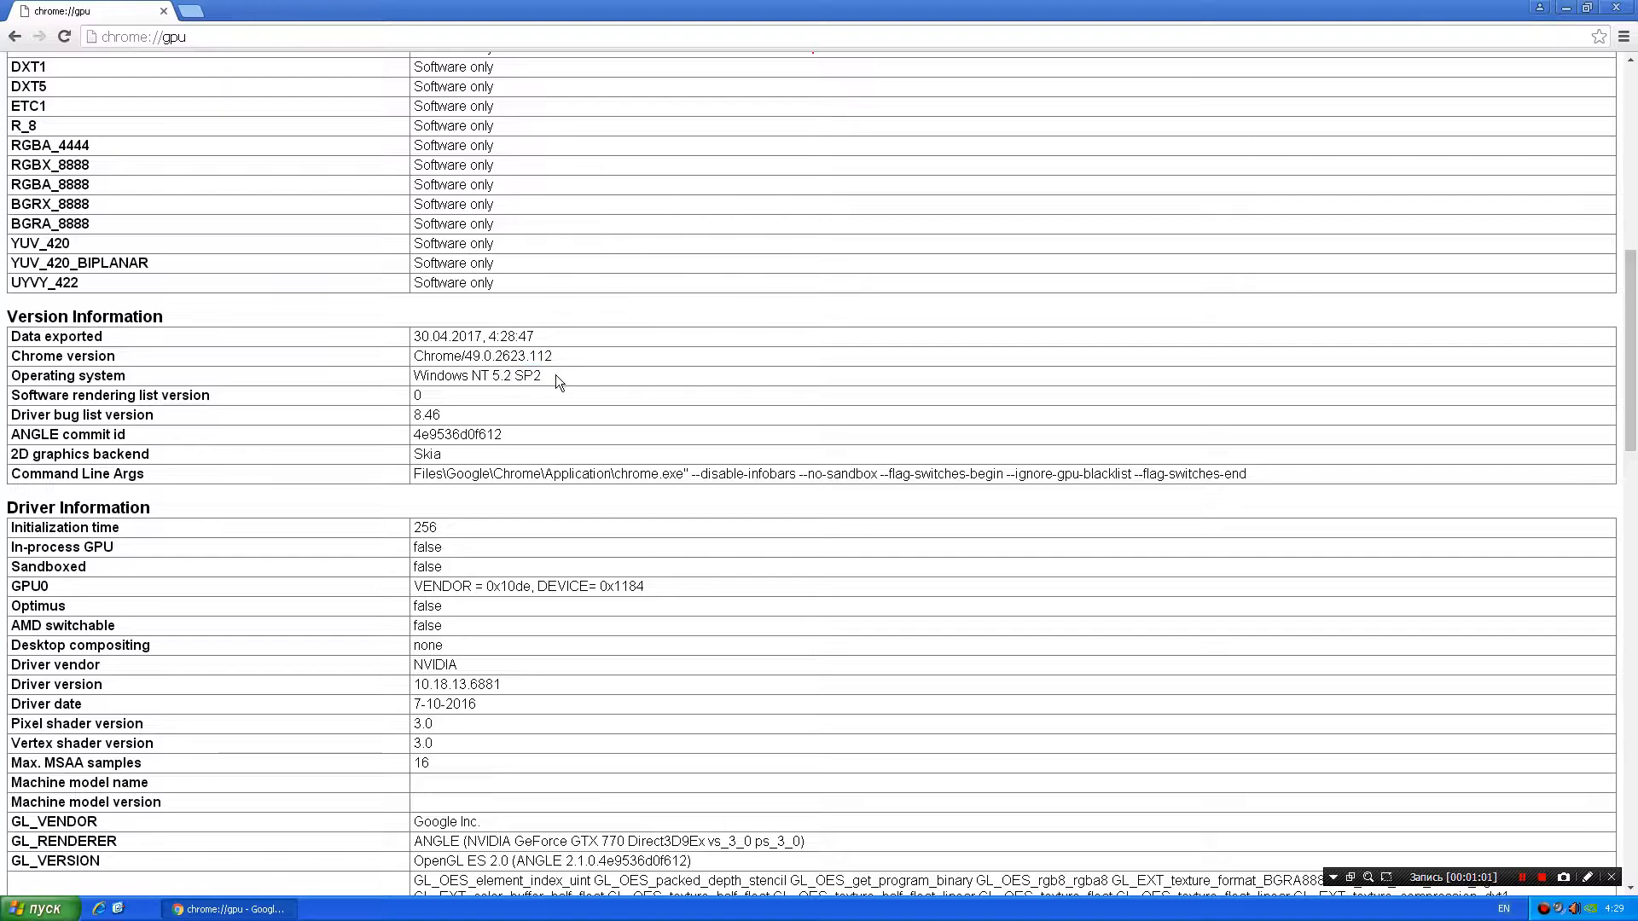
mouse_move(543, 388)
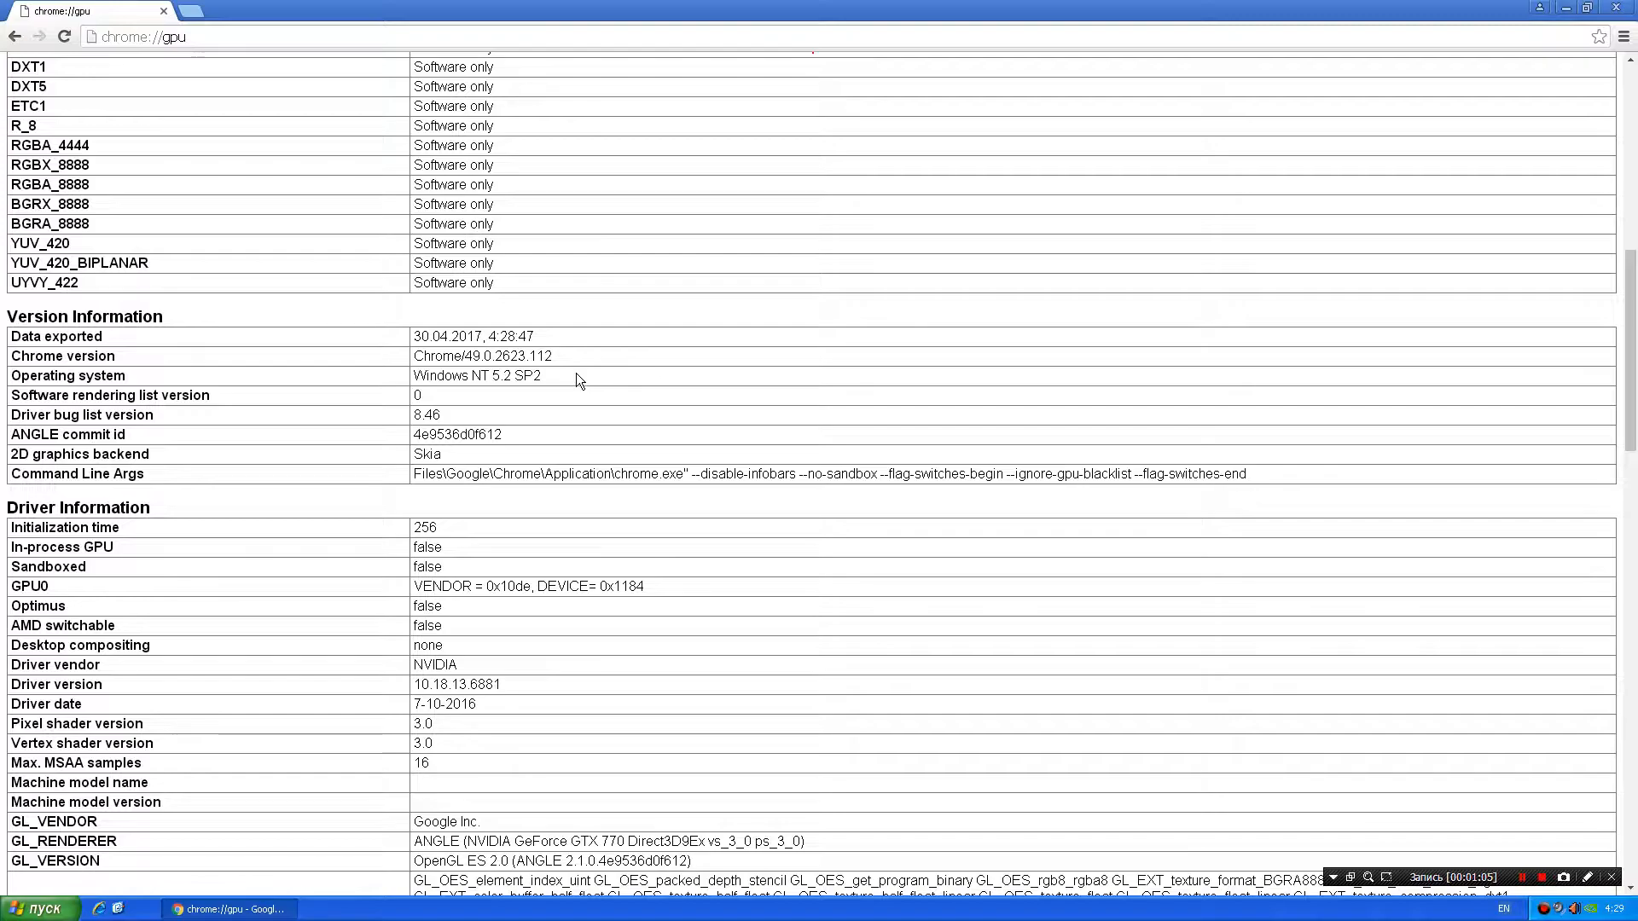
scroll(down, 3)
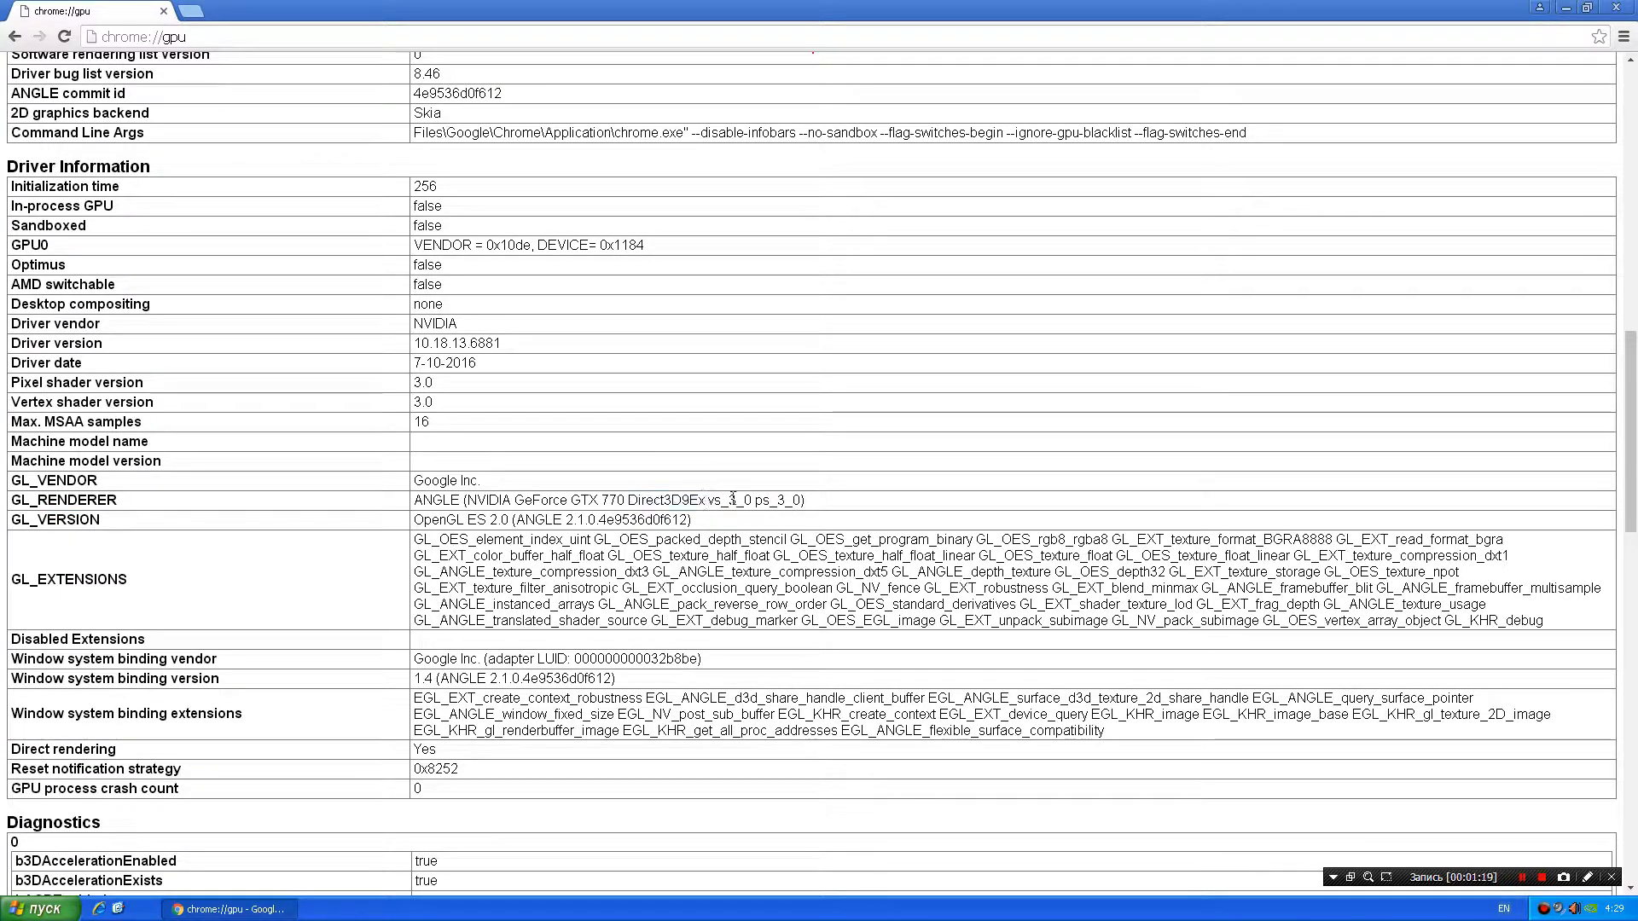
scroll(up, 3)
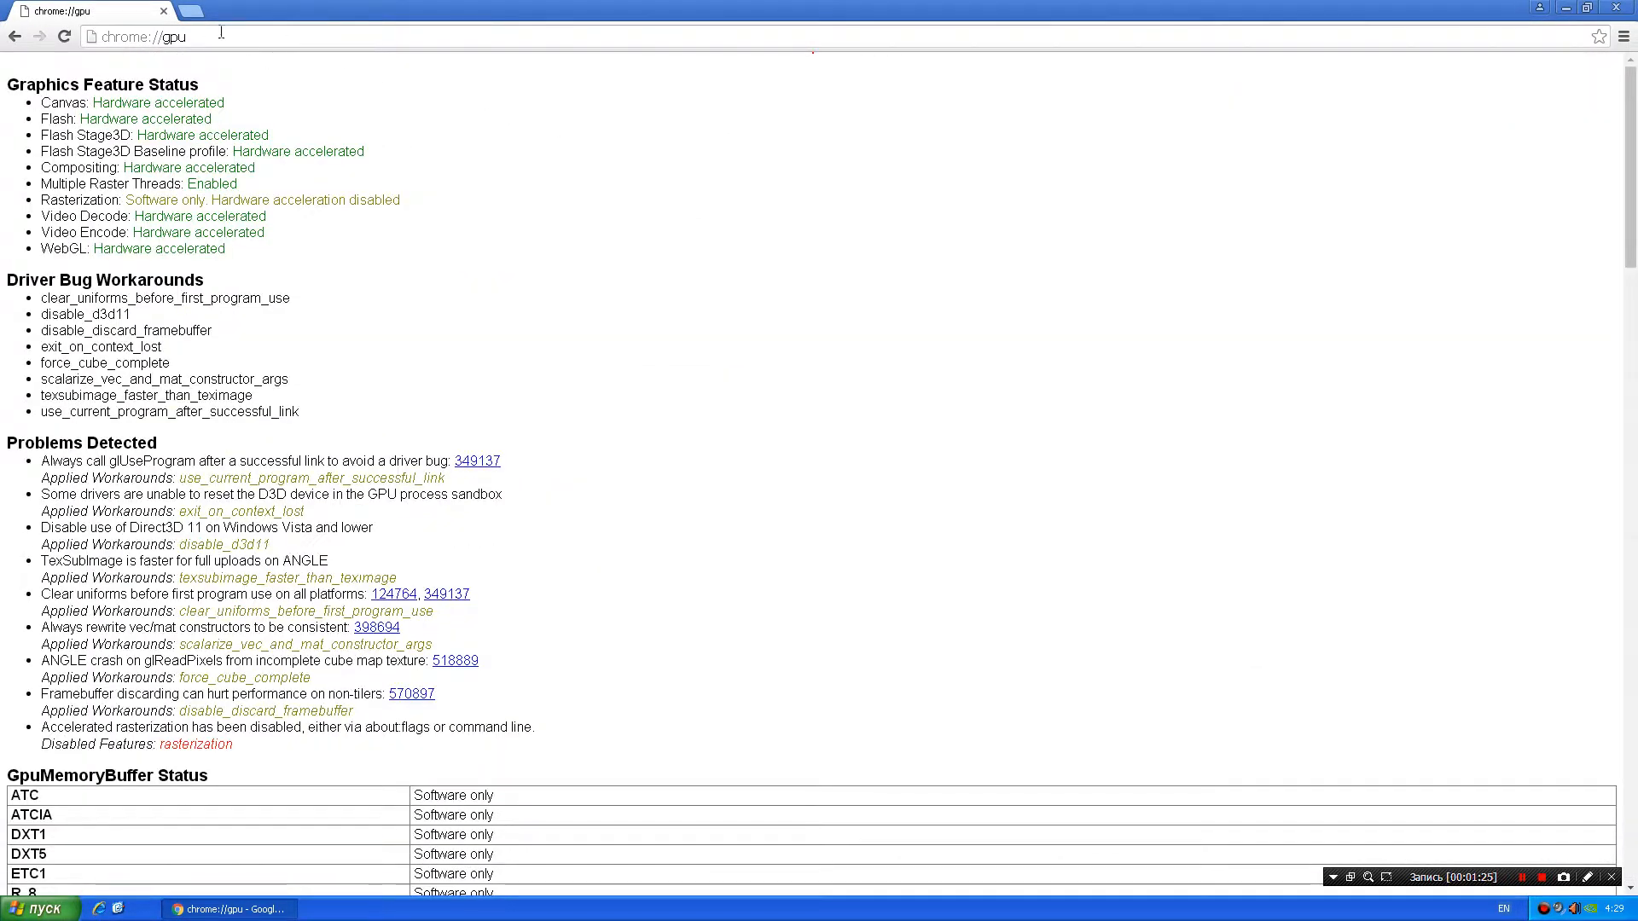
click(214, 11)
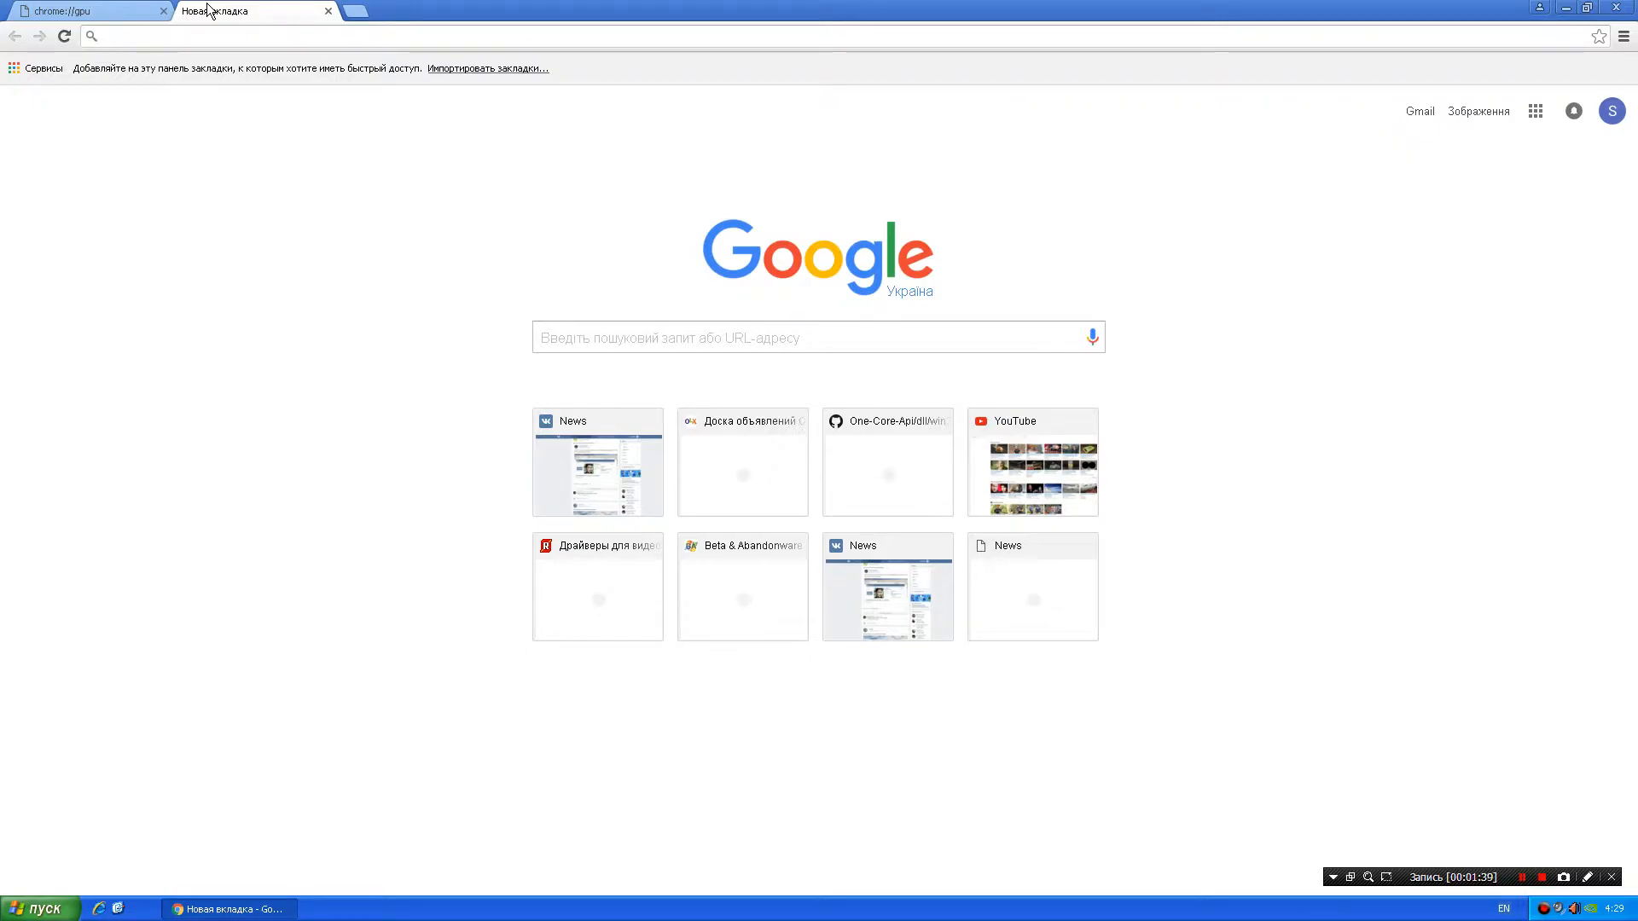
Load vk.com/feed, browse the news feed posts, then close the tab to return to the GPU page.
text(vk.com/)
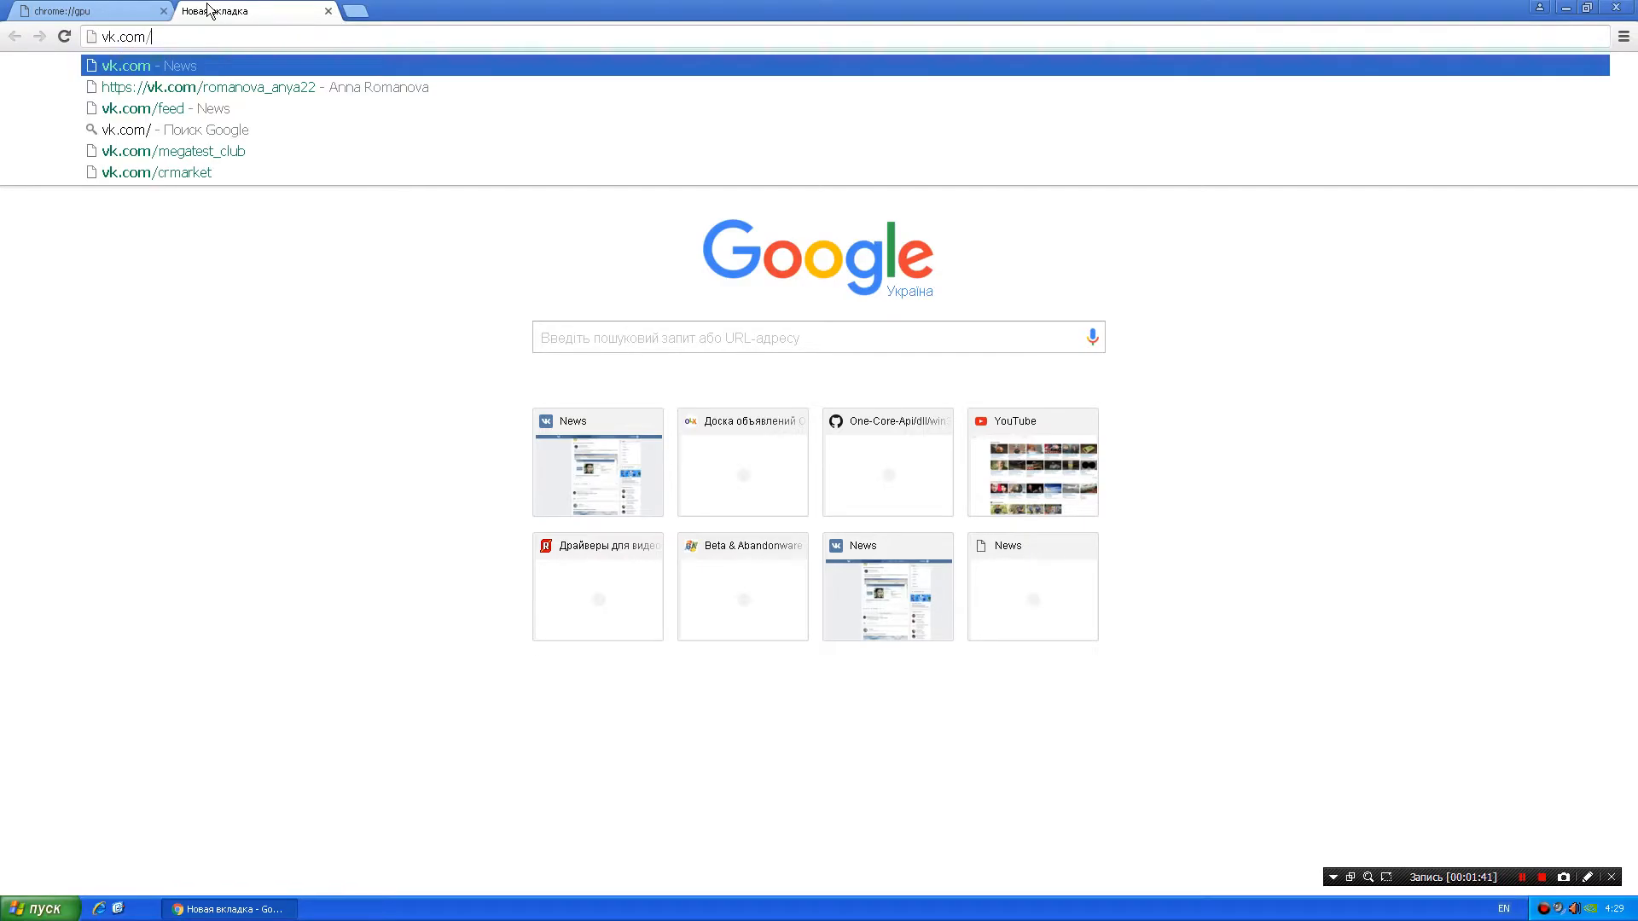
text(feed)
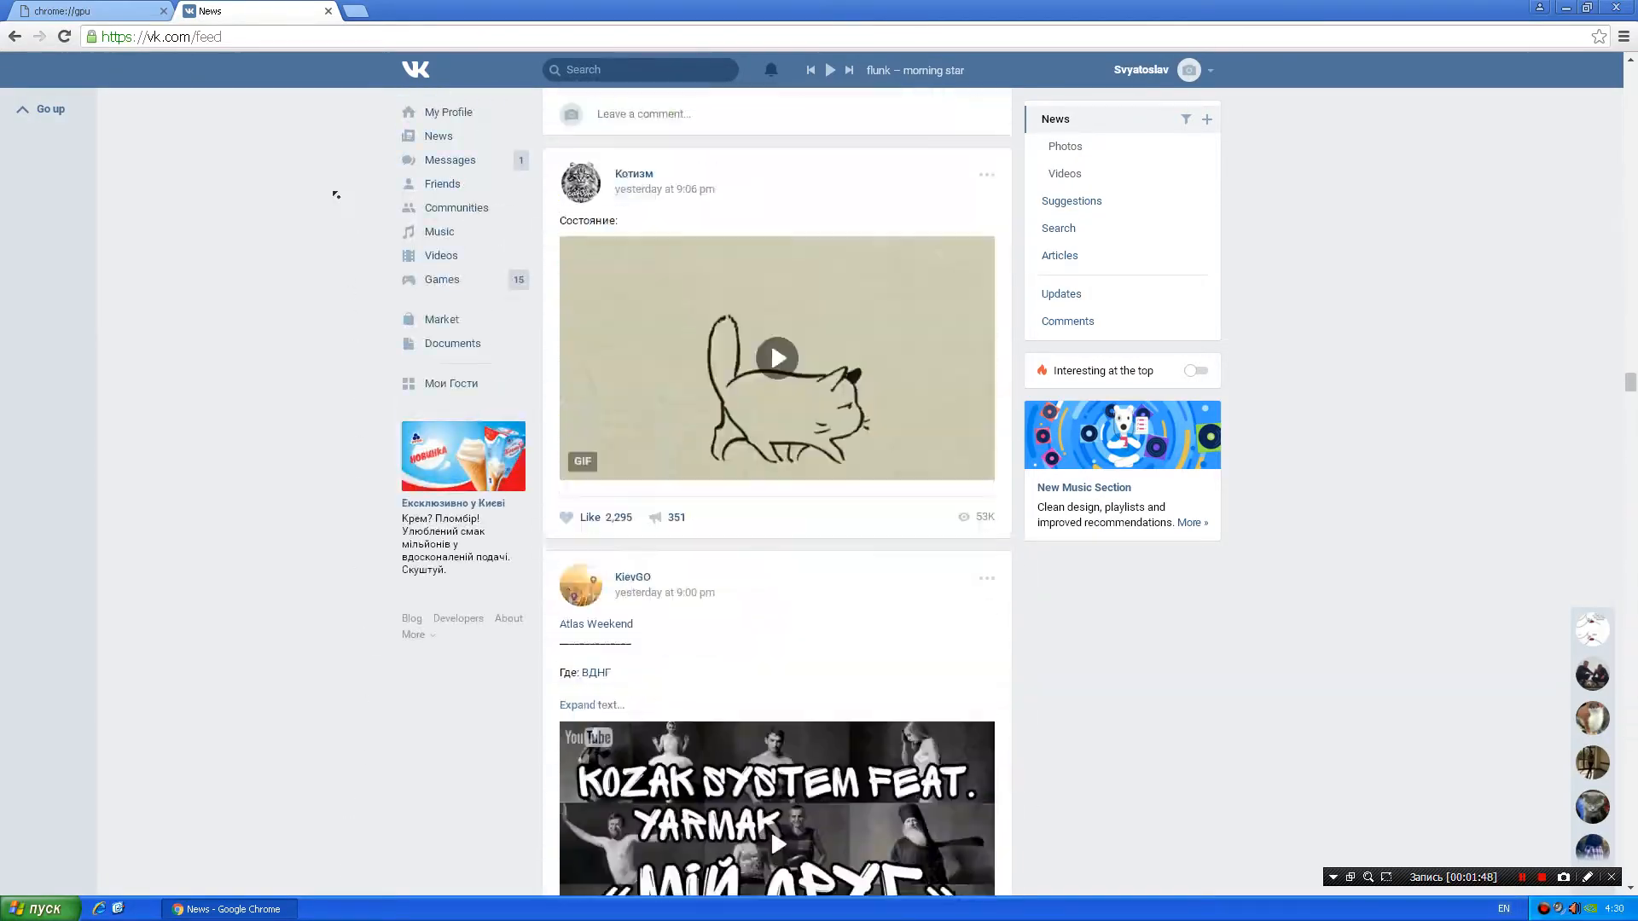
scroll(down, 3)
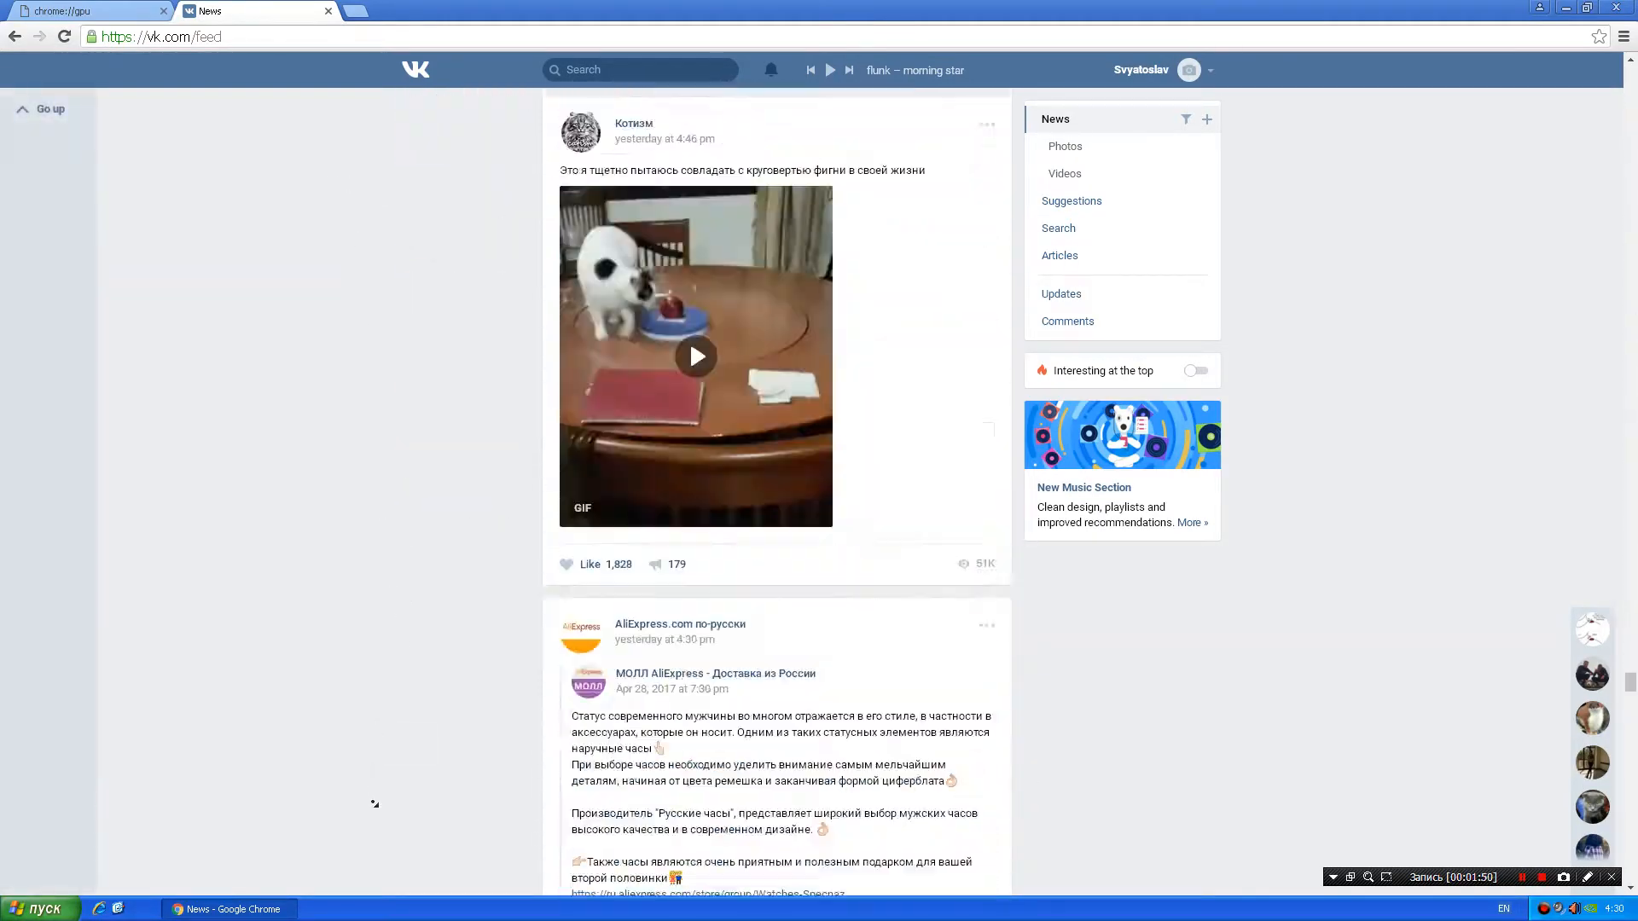
scroll(down, 3)
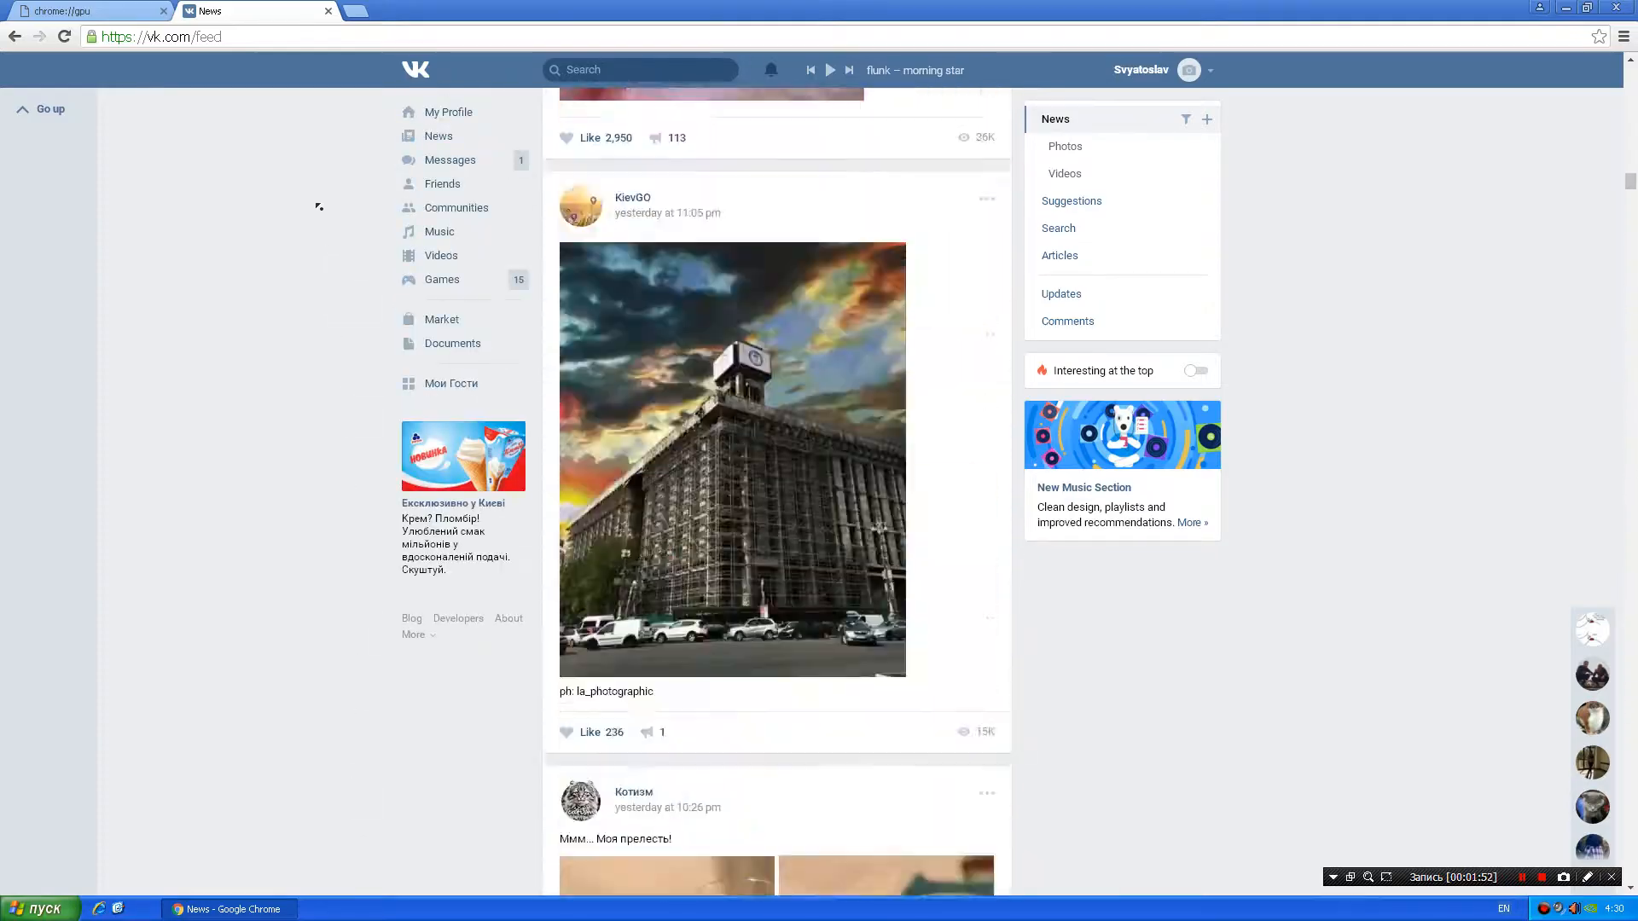
click(82, 11)
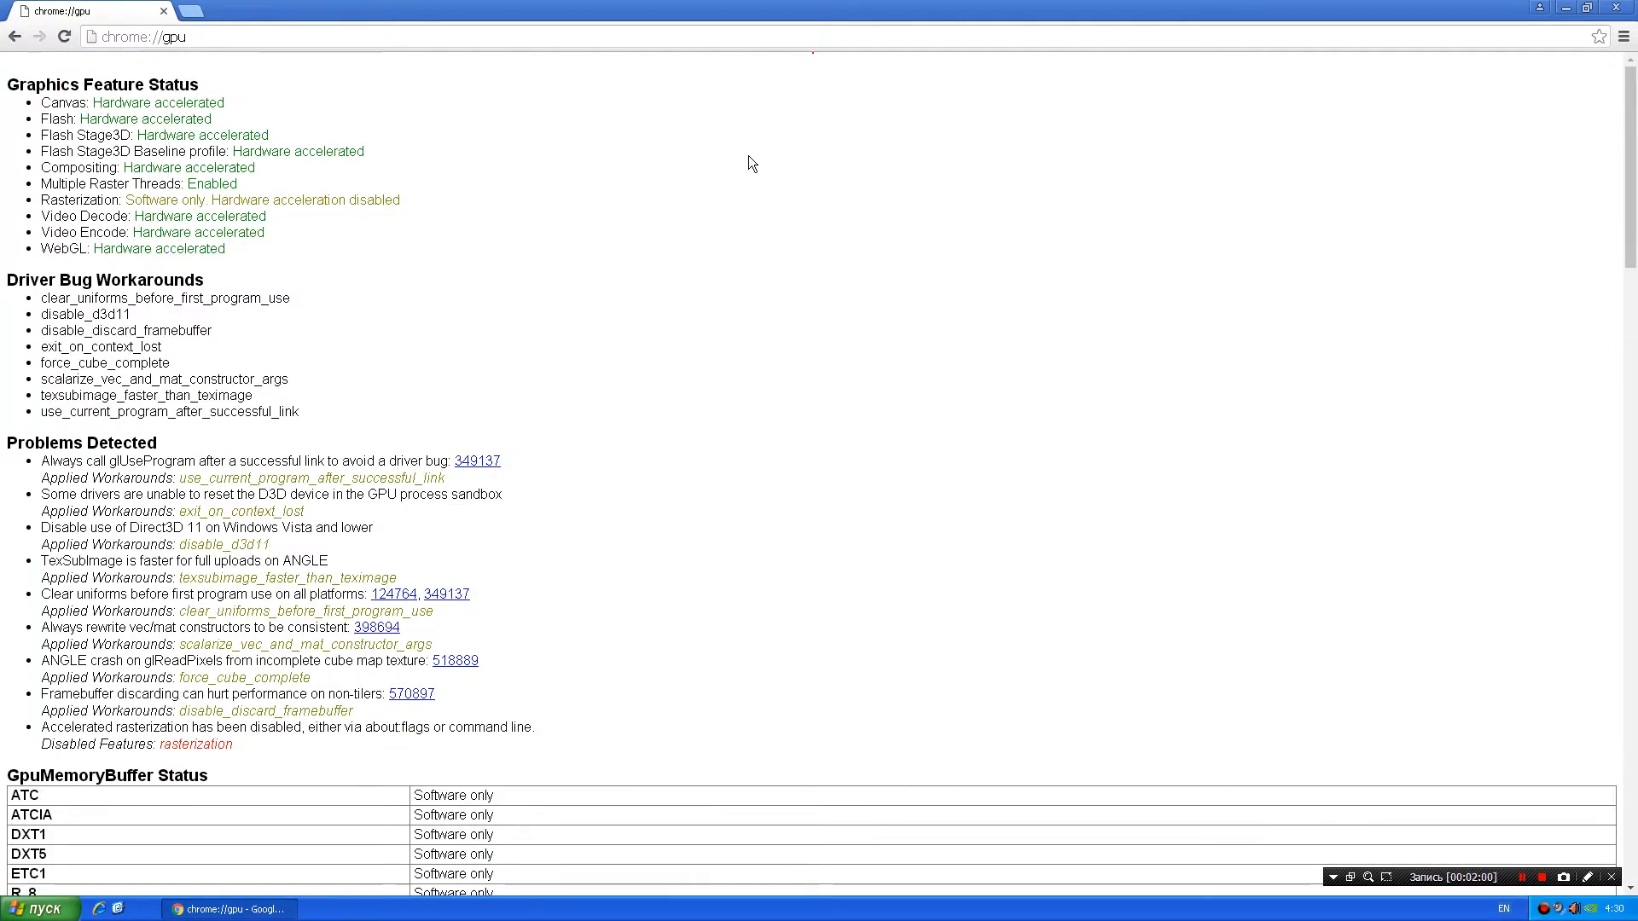
text(aliexpress.com)
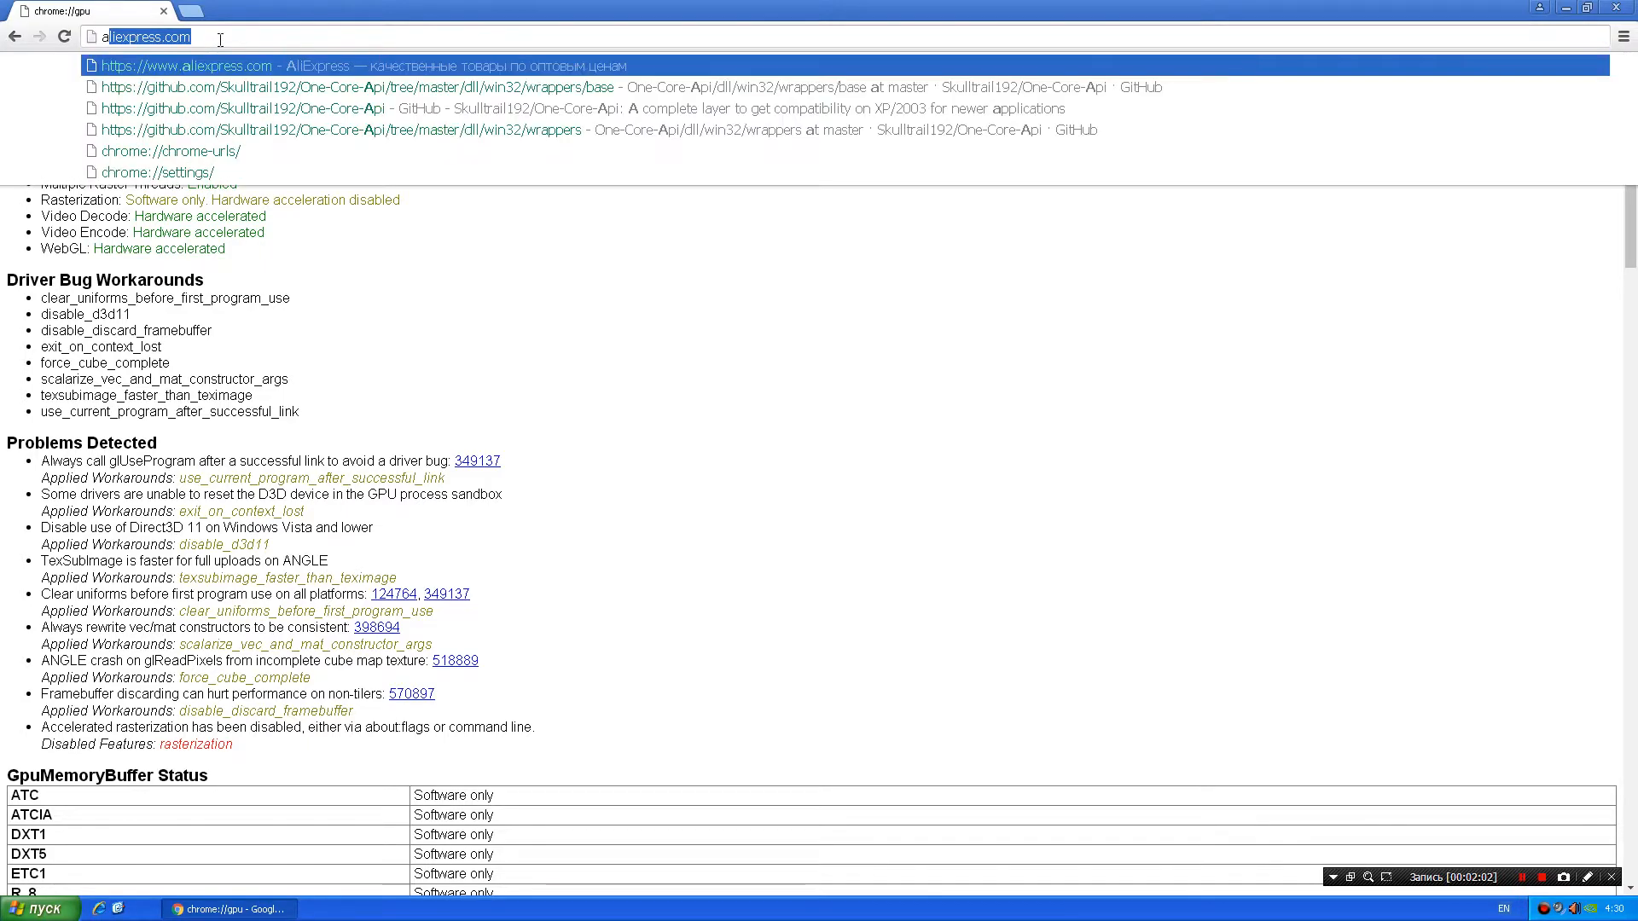
text(aaaaaa)
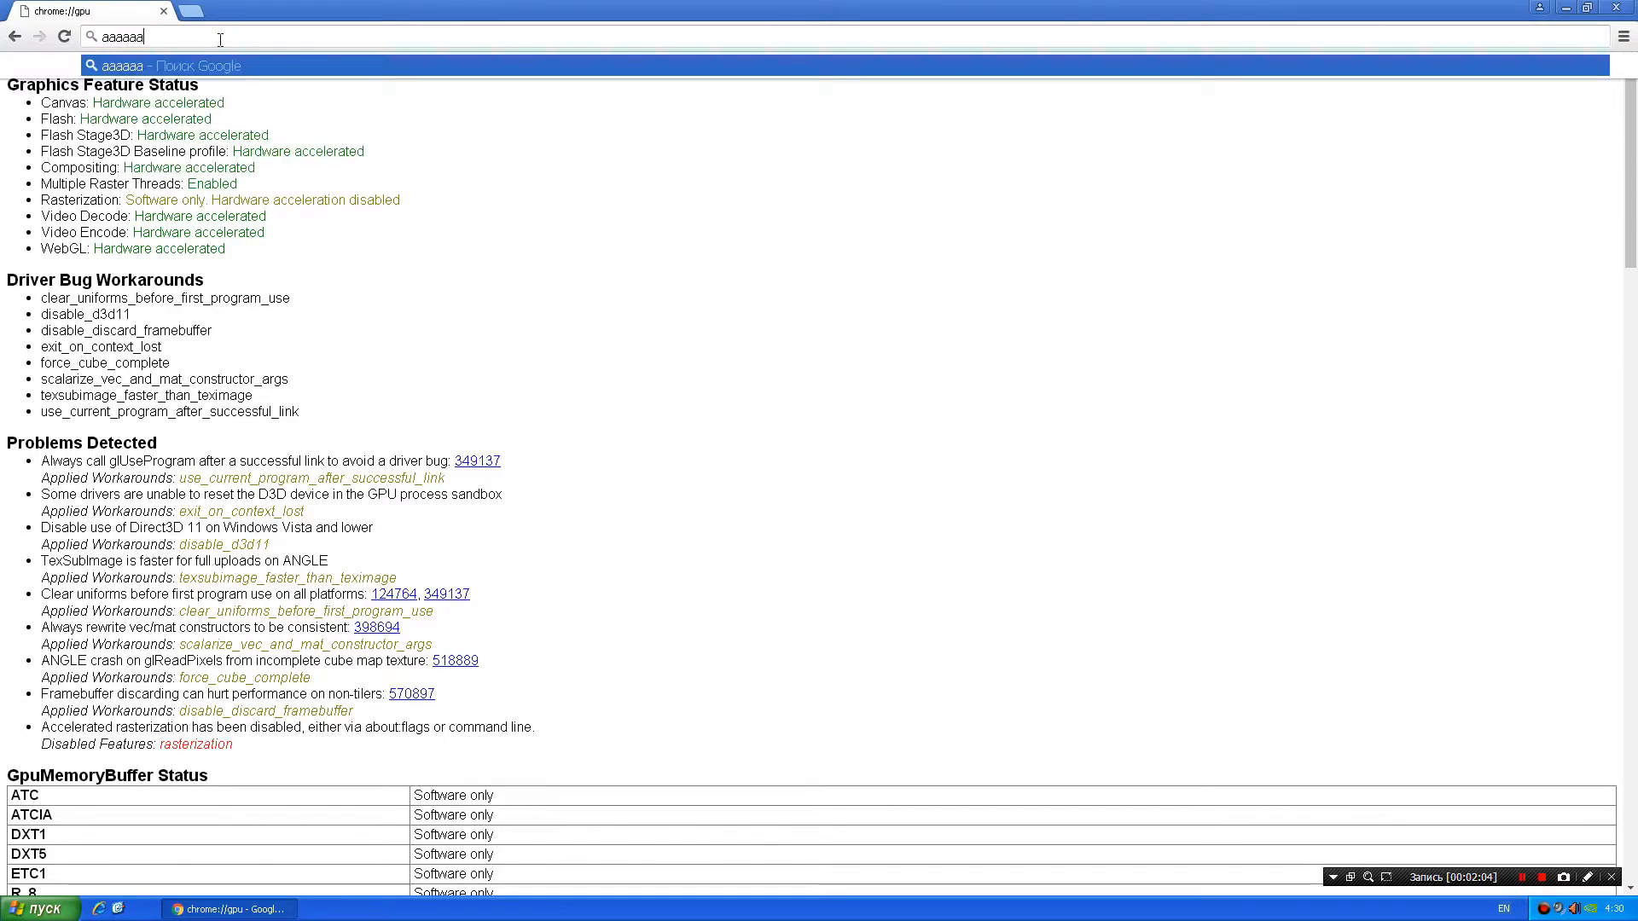
key(Backspace)
text(ra)
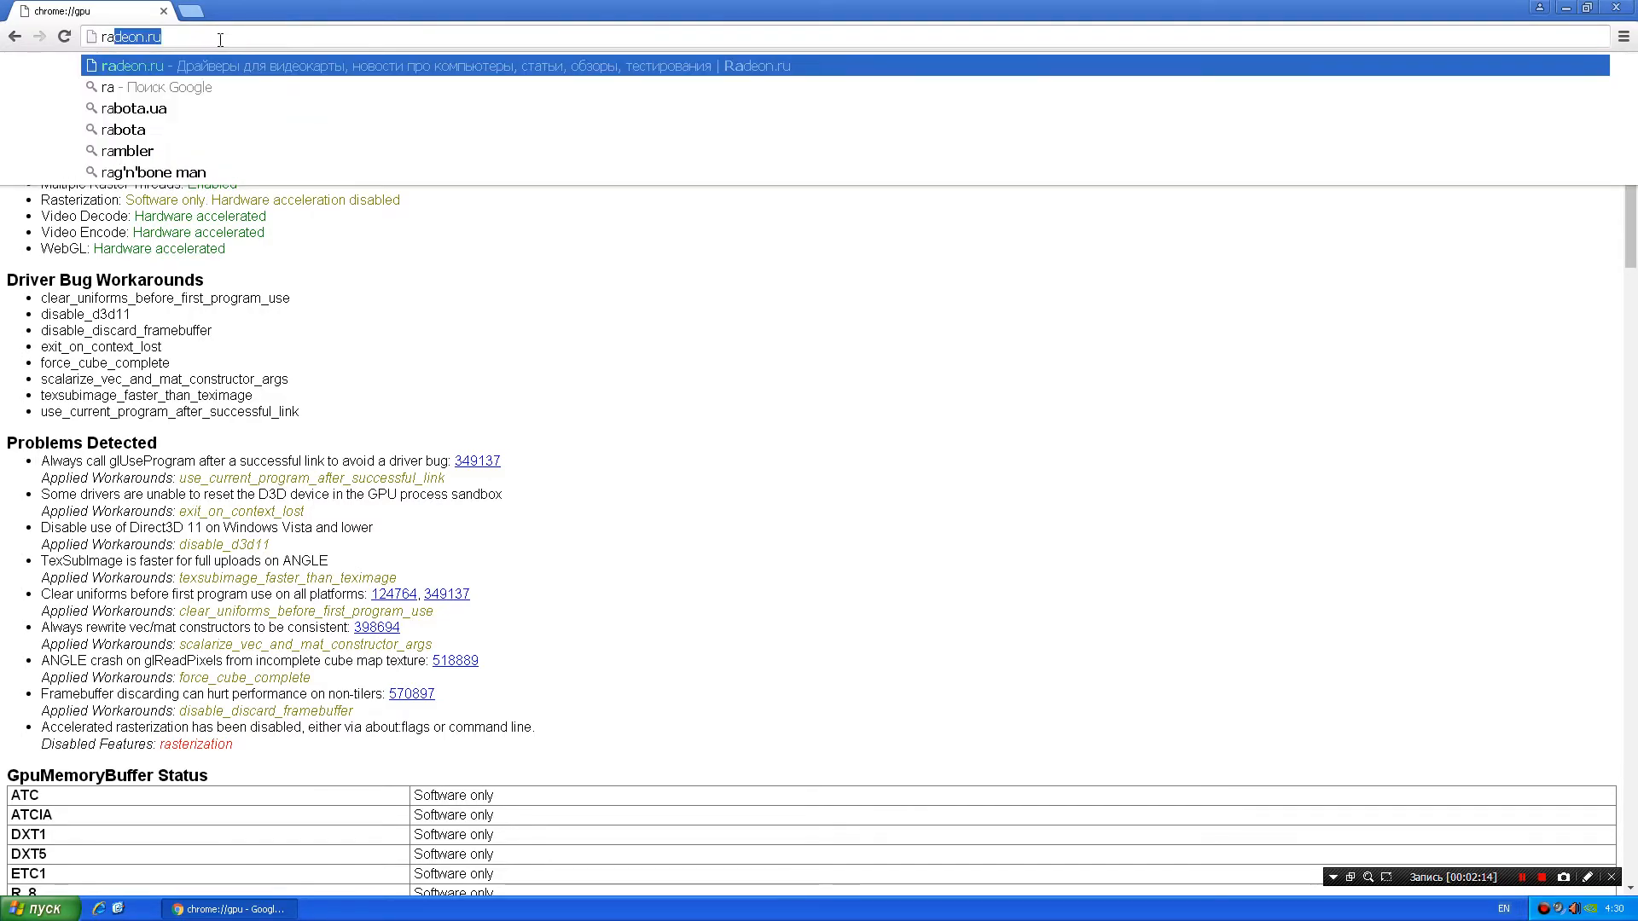
key(Escape)
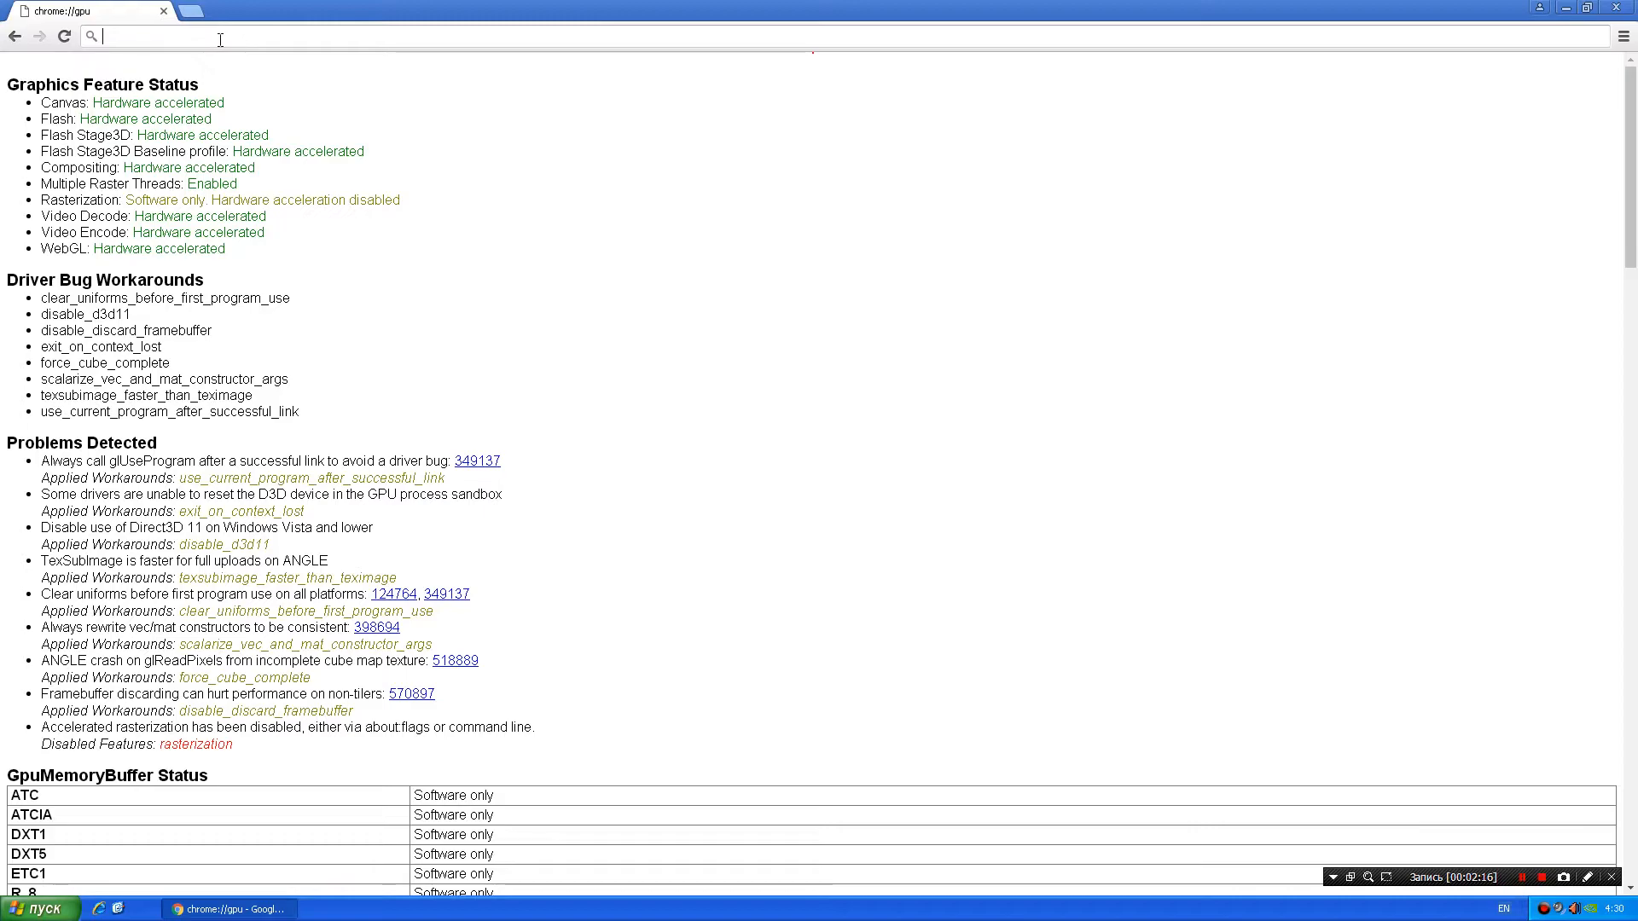
text(fg)
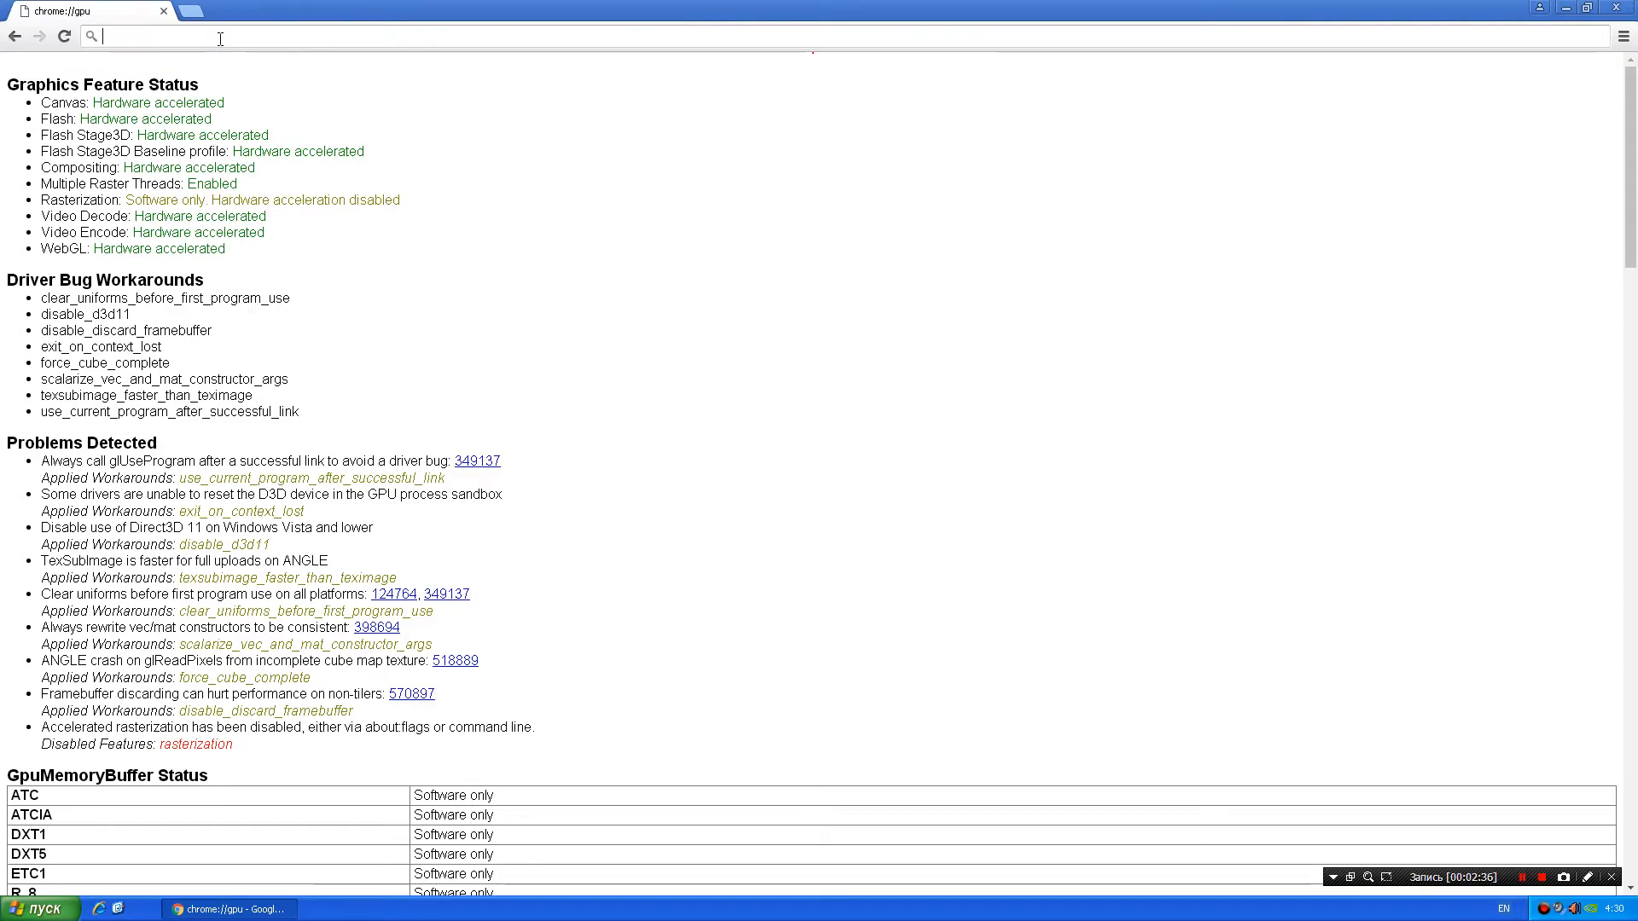
text(aliexpress.com)
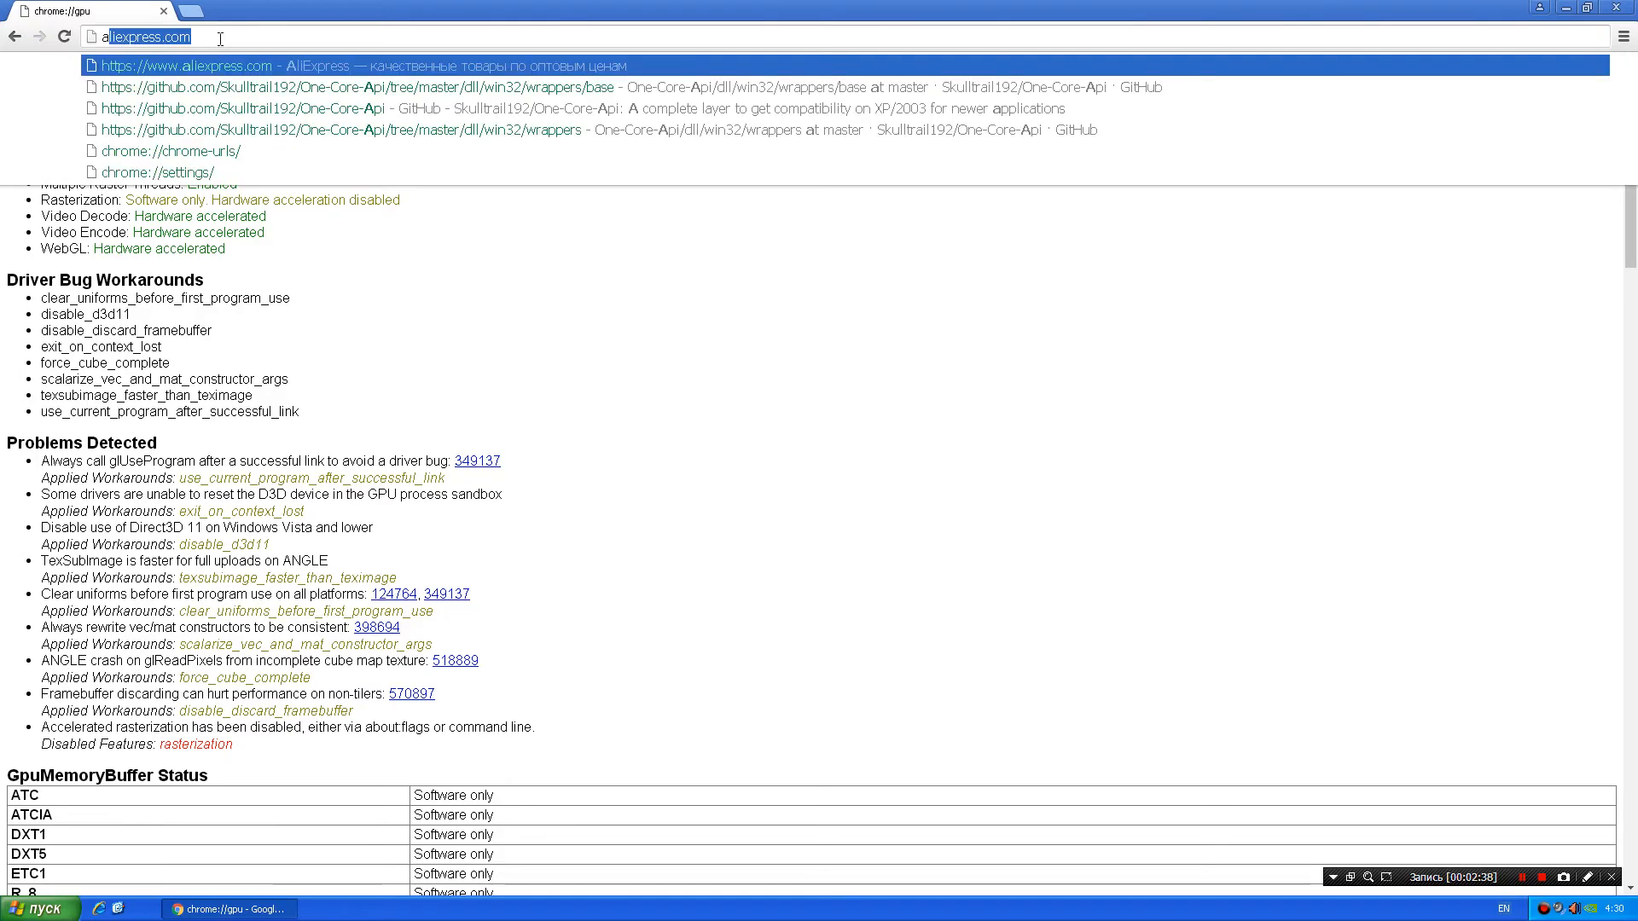
text(aaaaaaaaaaaaaaaaaaaaaaaaaaa)
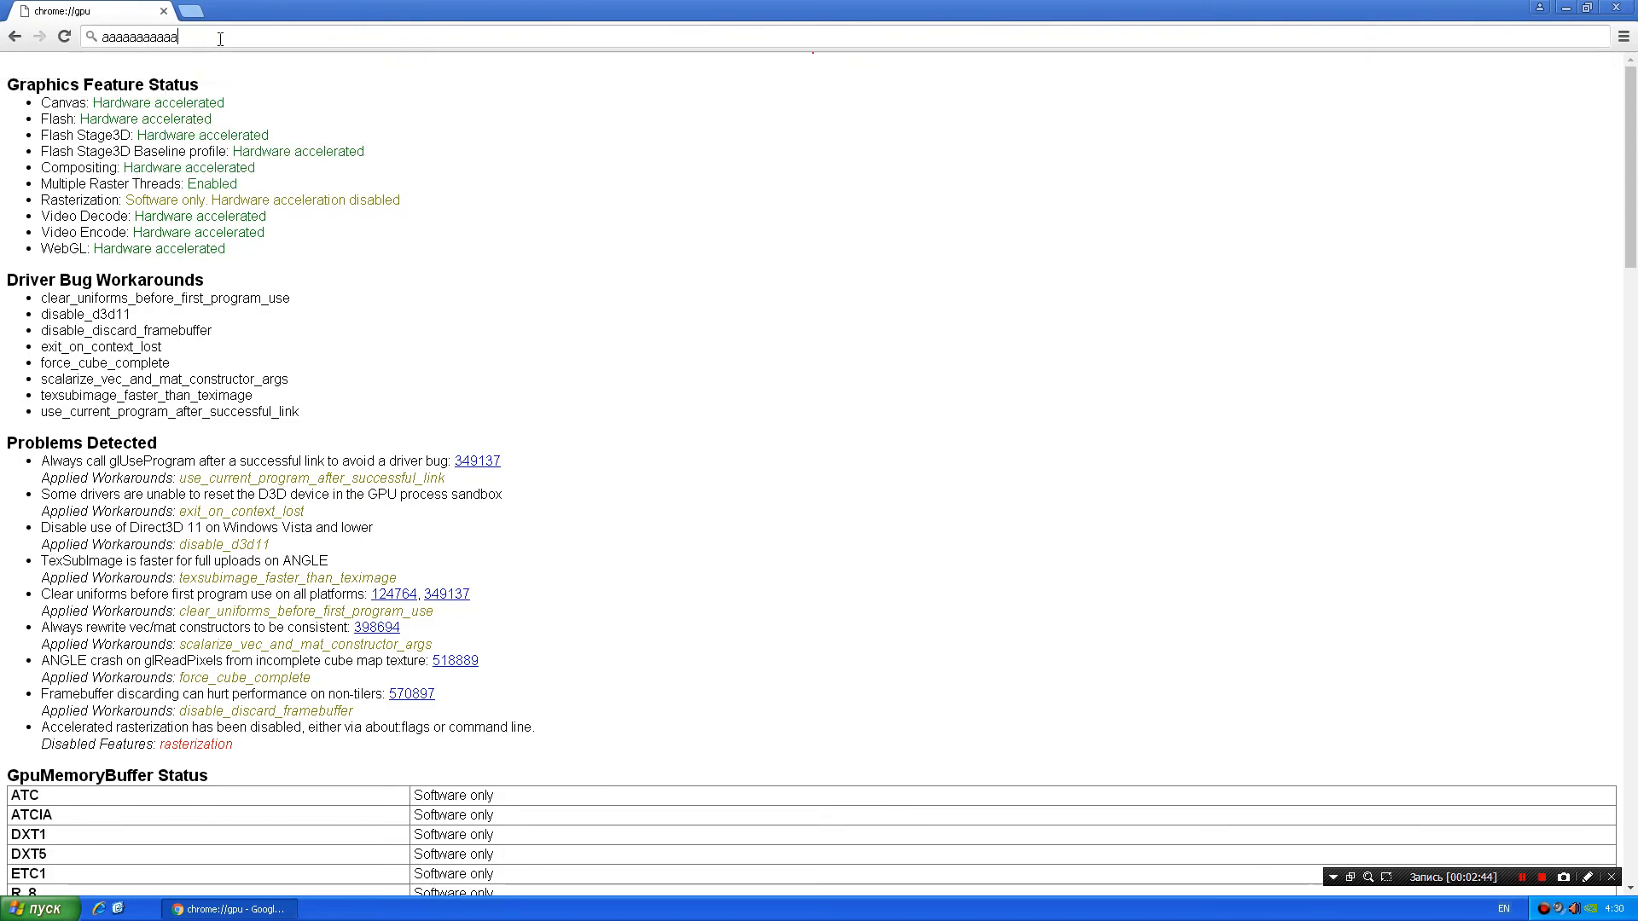
key(ctrl+a)
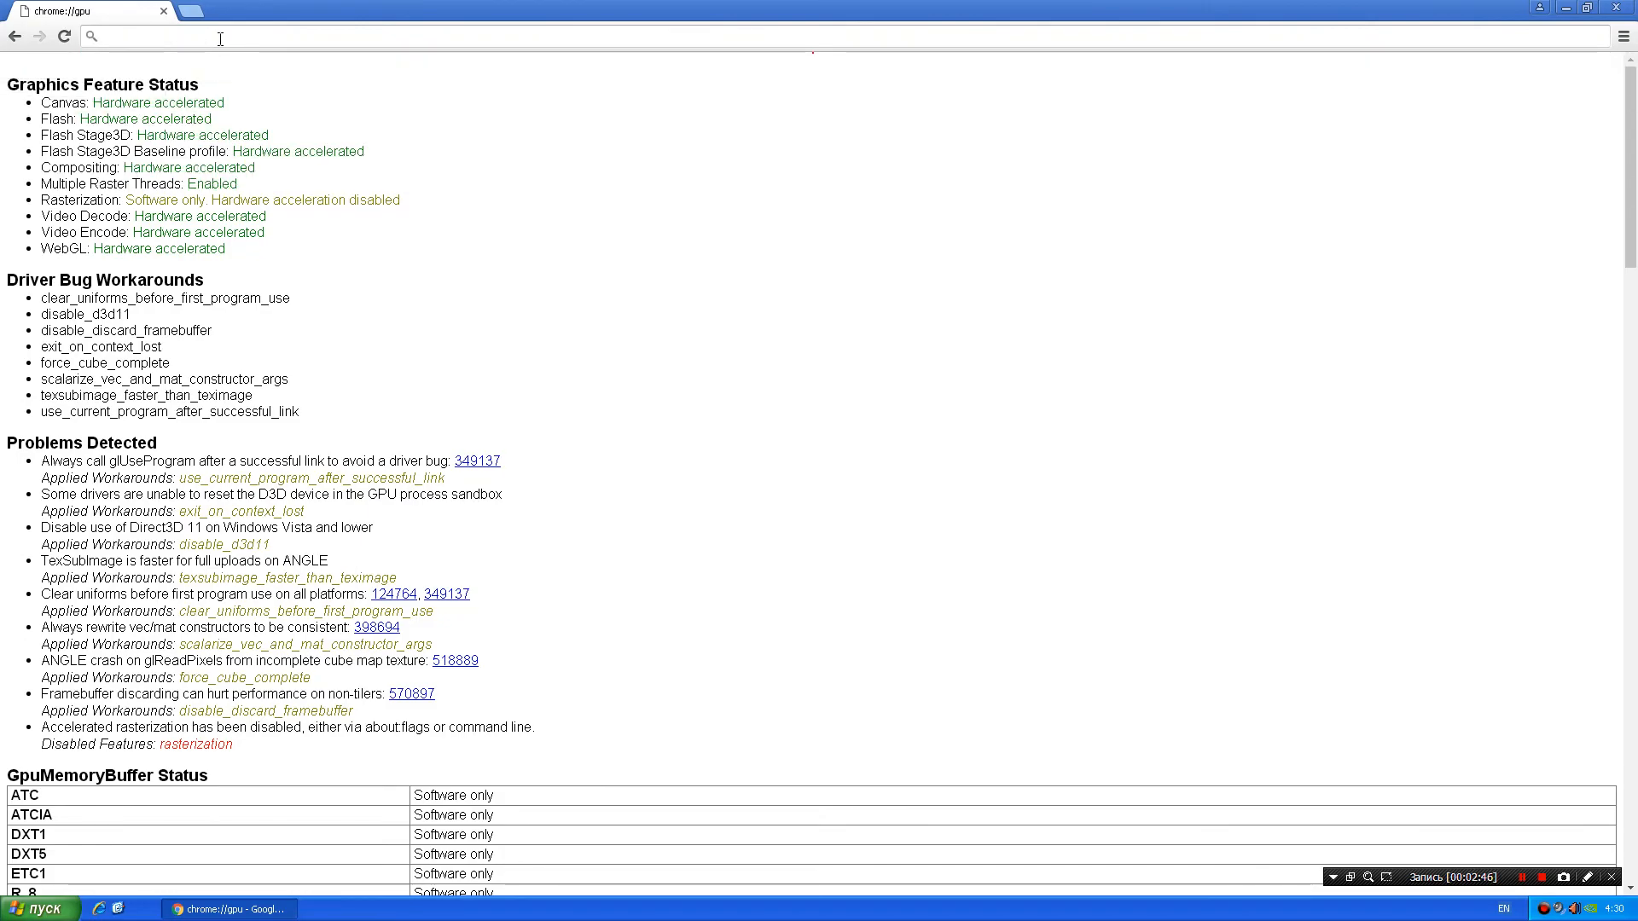